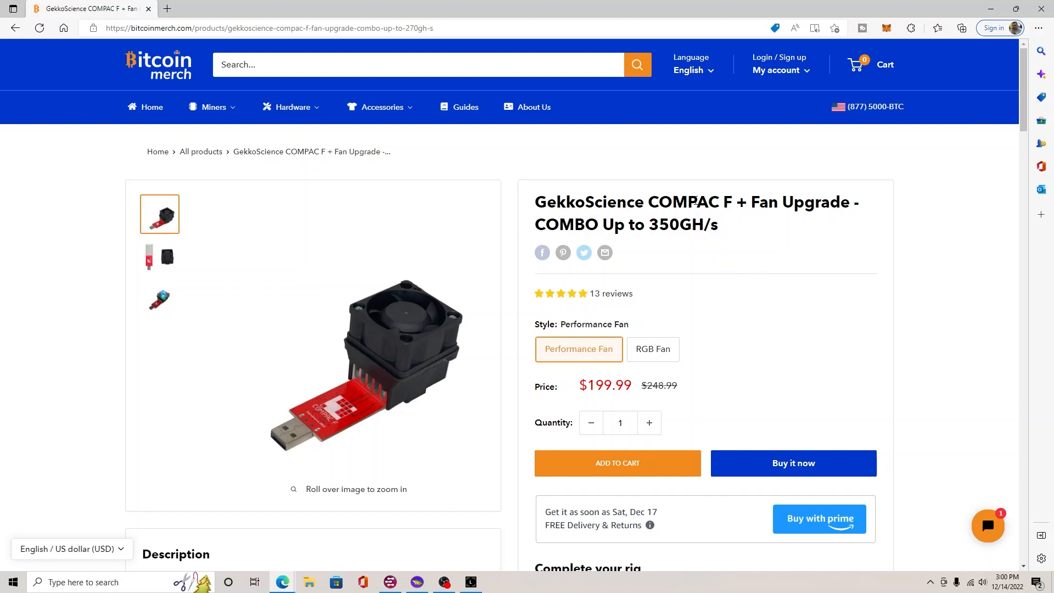
mouse_move(580, 275)
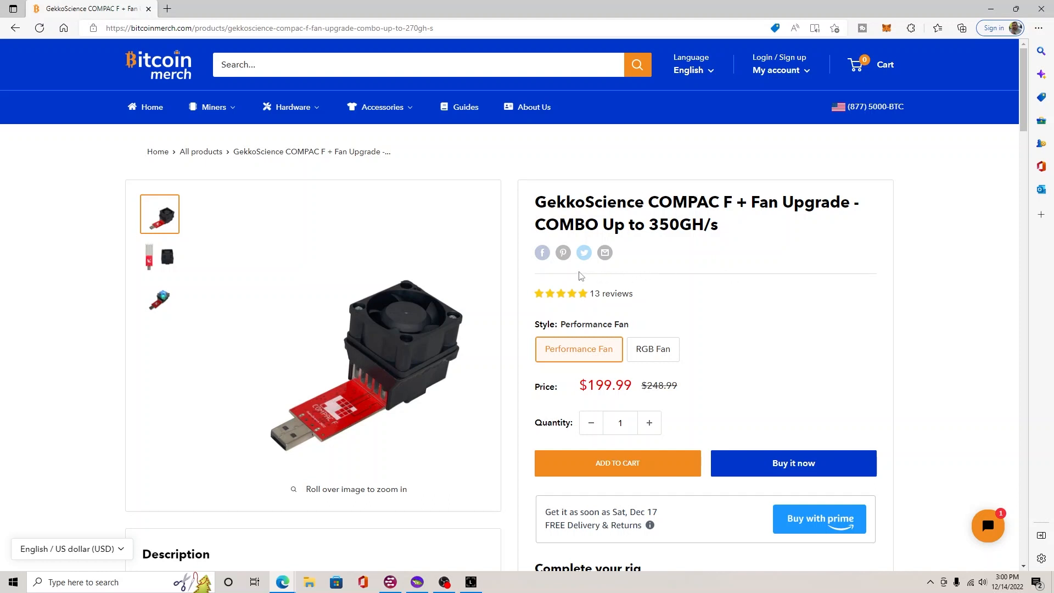
mouse_move(562, 273)
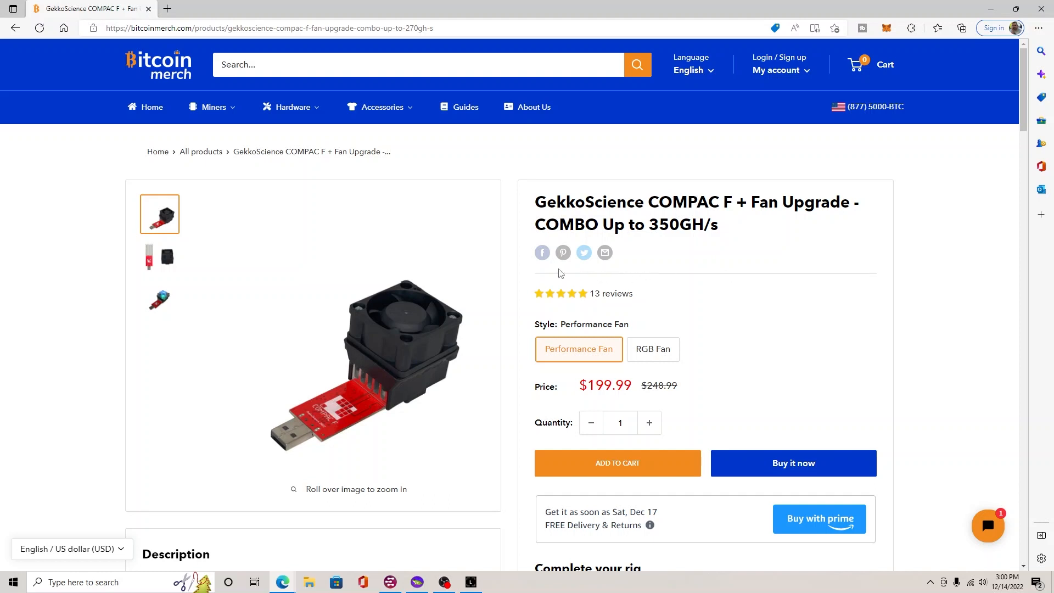
mouse_move(424, 282)
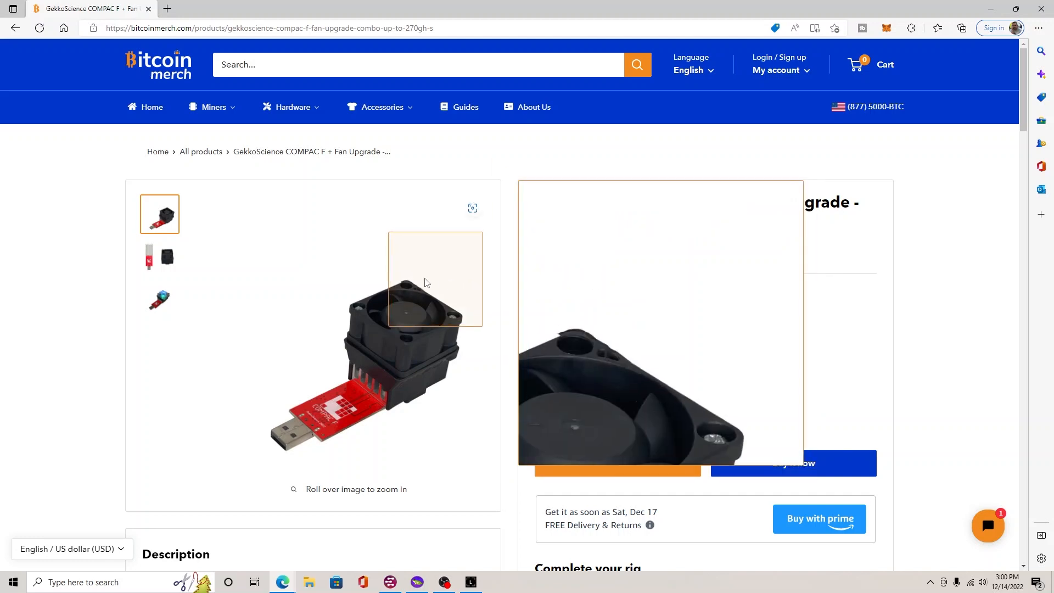
mouse_move(43, 308)
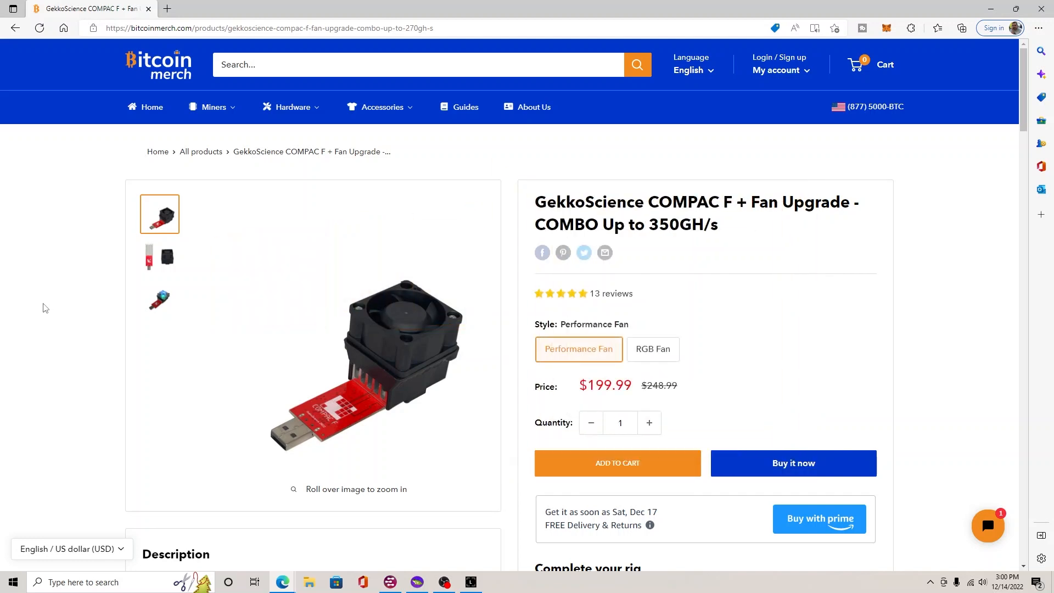
Scroll the Compac F product page past the videos to the setup notes, cgminer GitHub link and Windows download
scroll(down, 3)
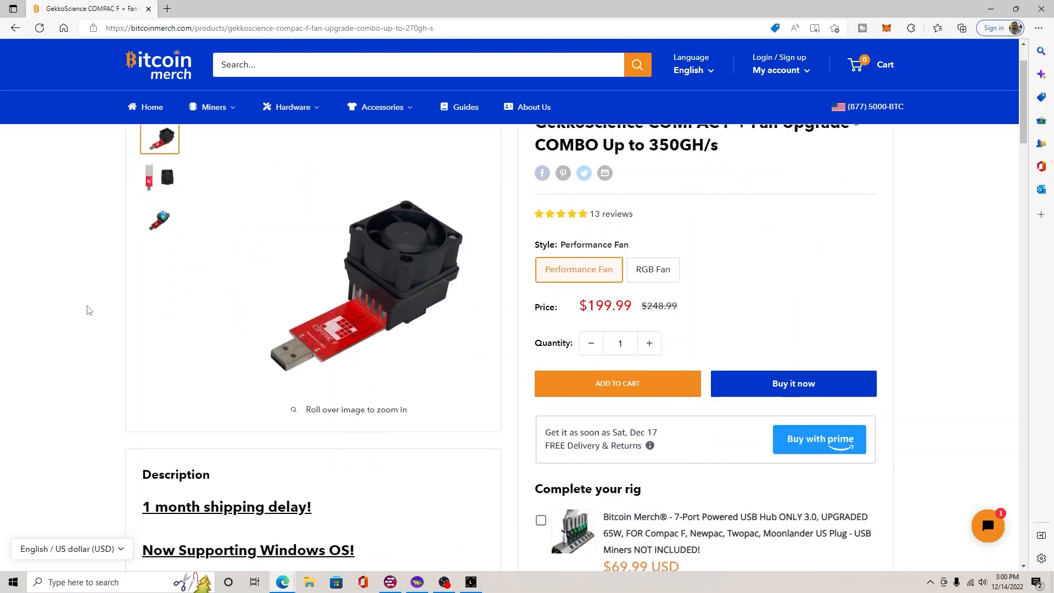
scroll(down, 3)
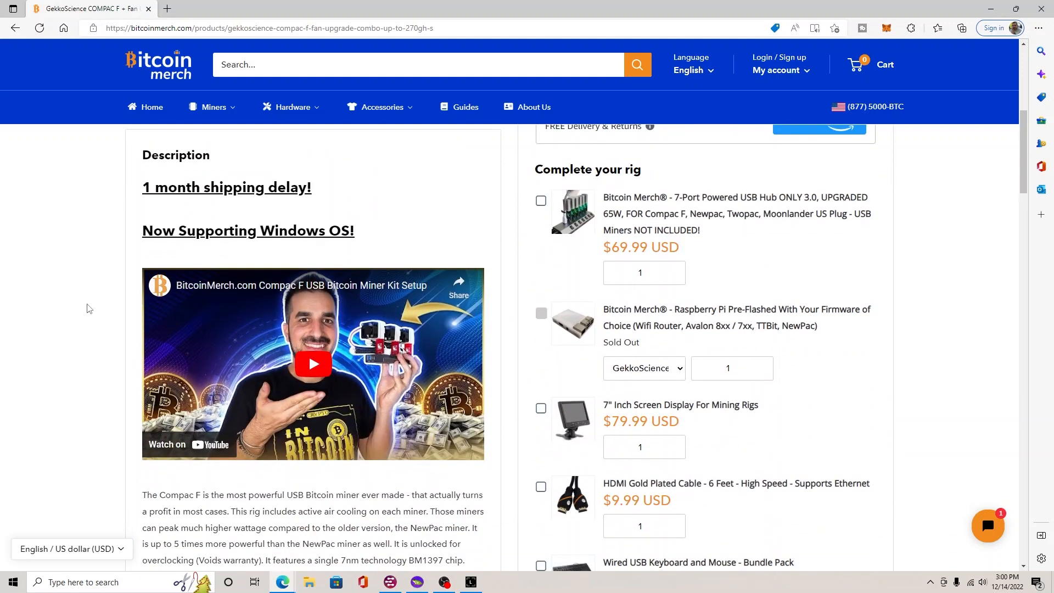
scroll(down, 3)
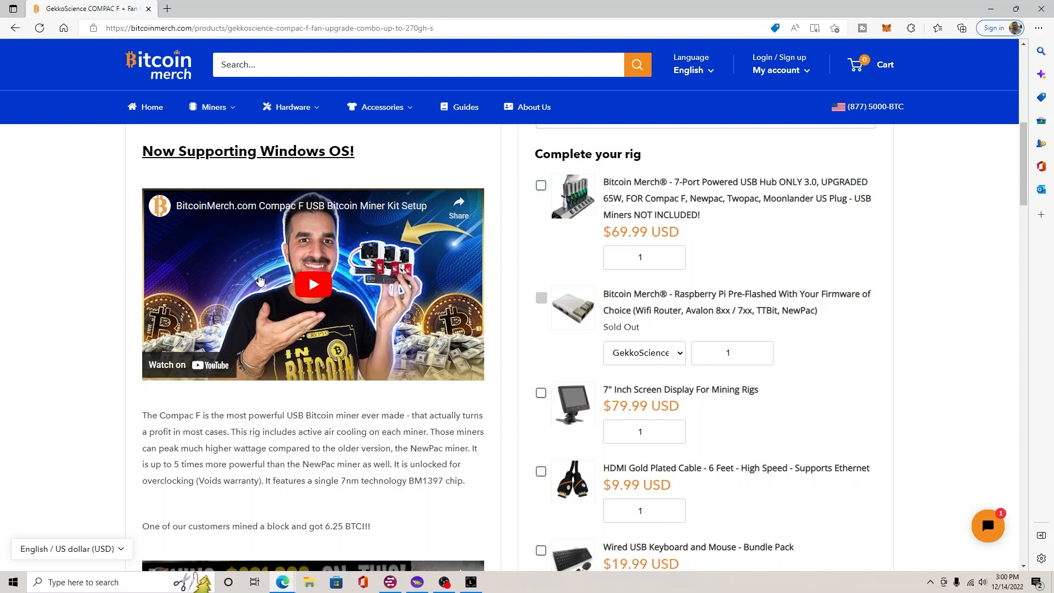
mouse_move(259, 298)
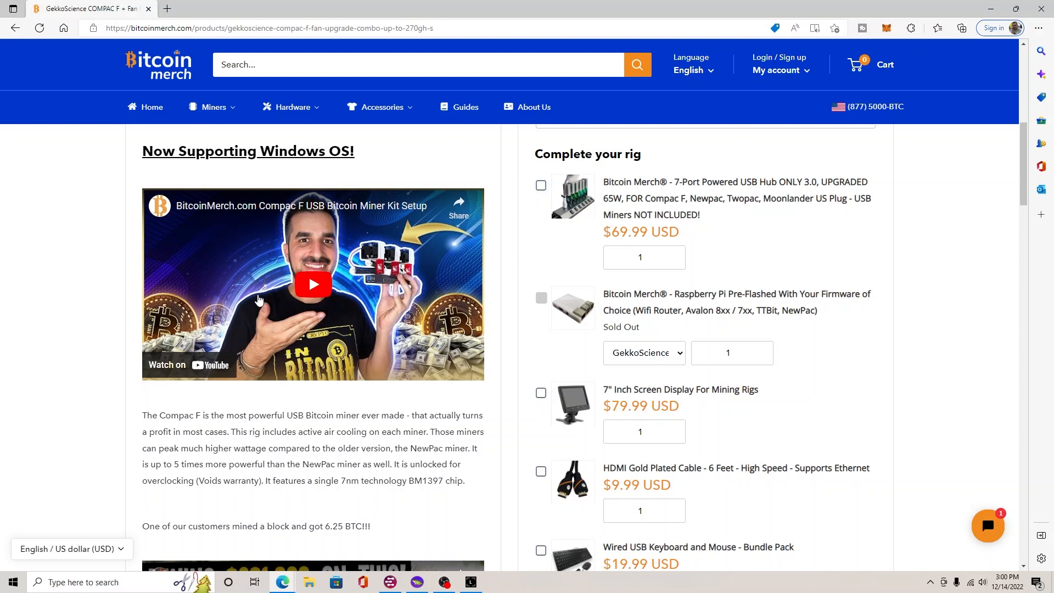
mouse_move(631, 319)
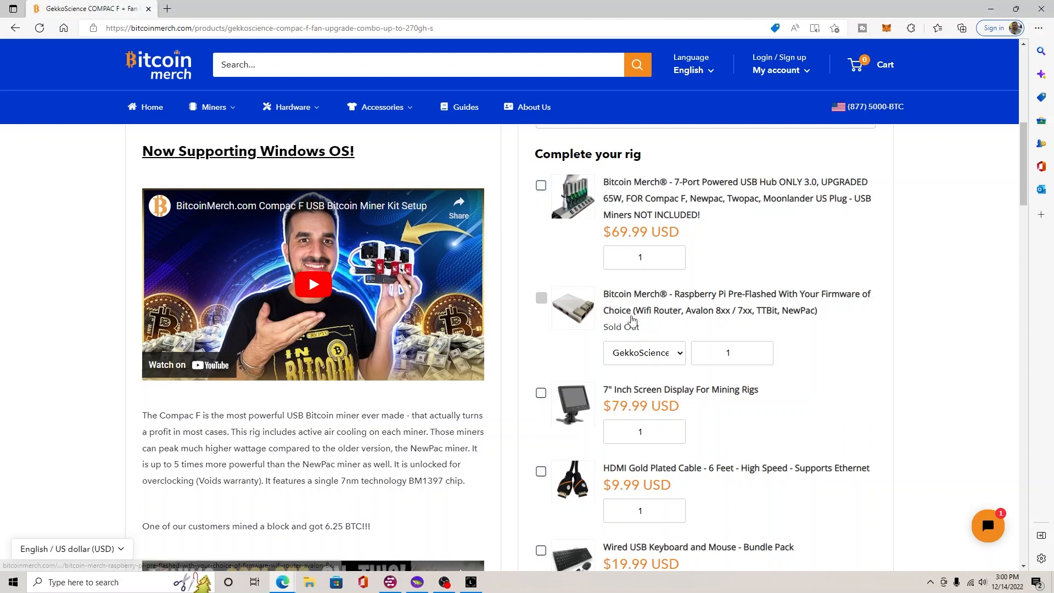
mouse_move(490, 319)
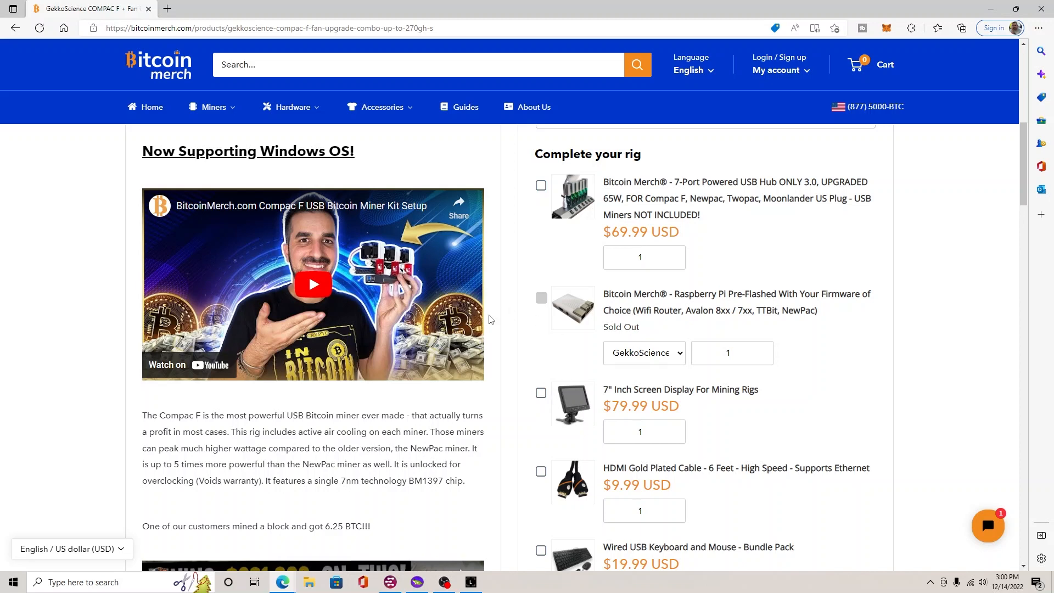
mouse_move(311, 259)
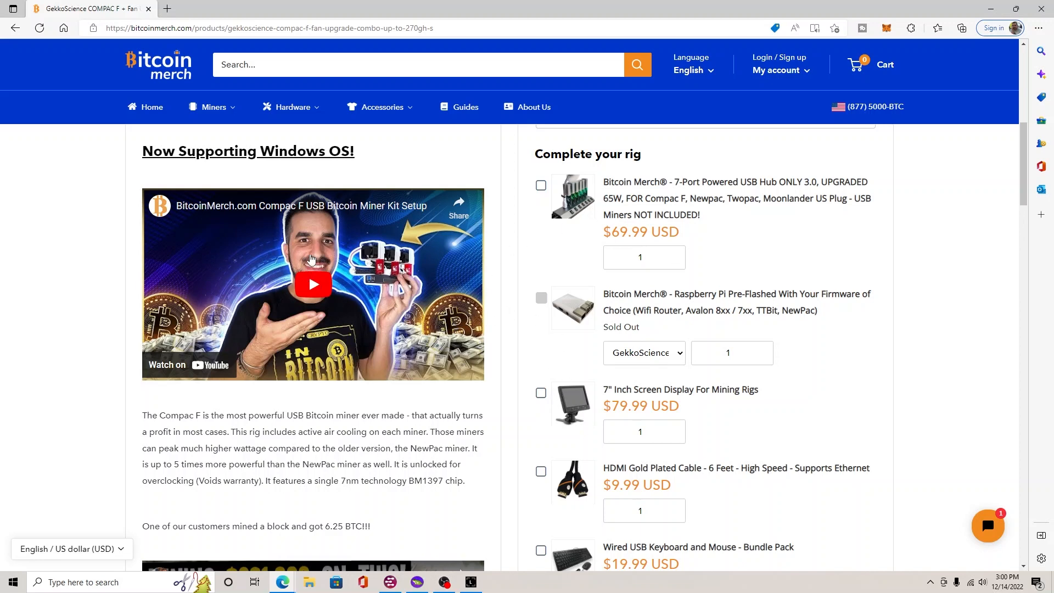
scroll(down, 3)
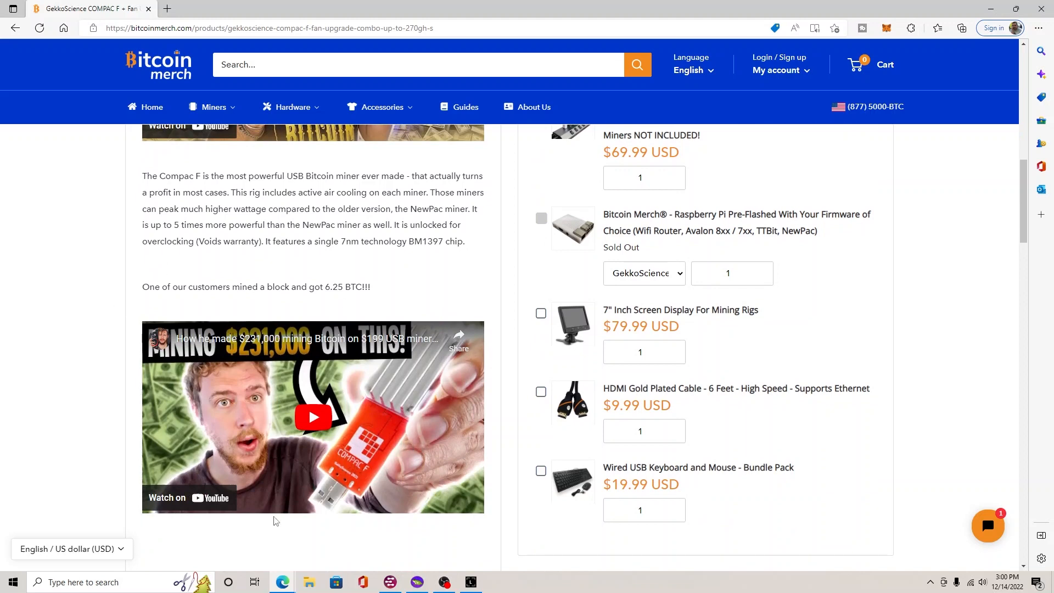
mouse_move(435, 387)
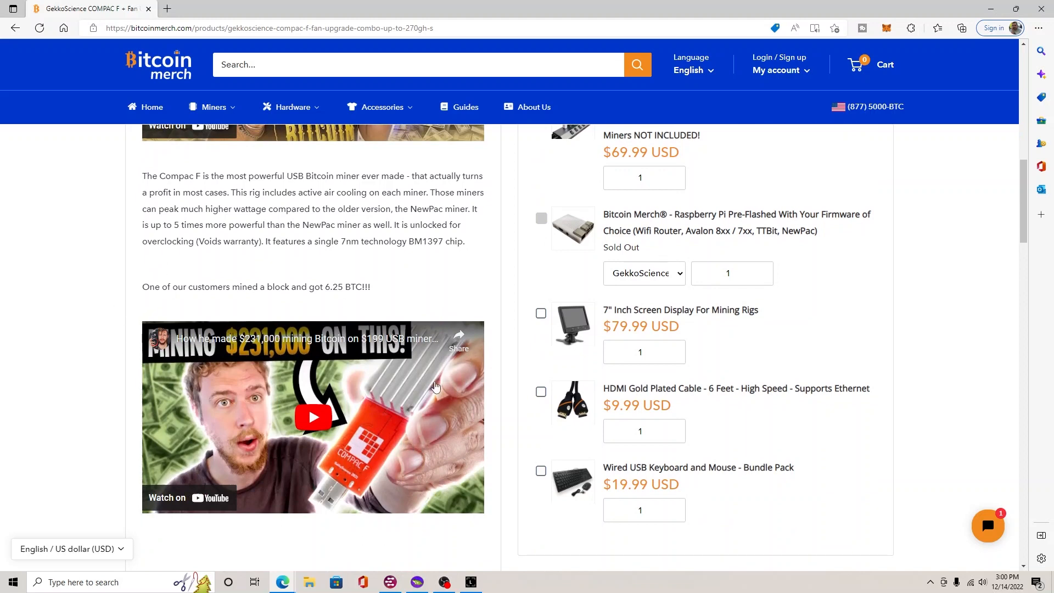
mouse_move(405, 556)
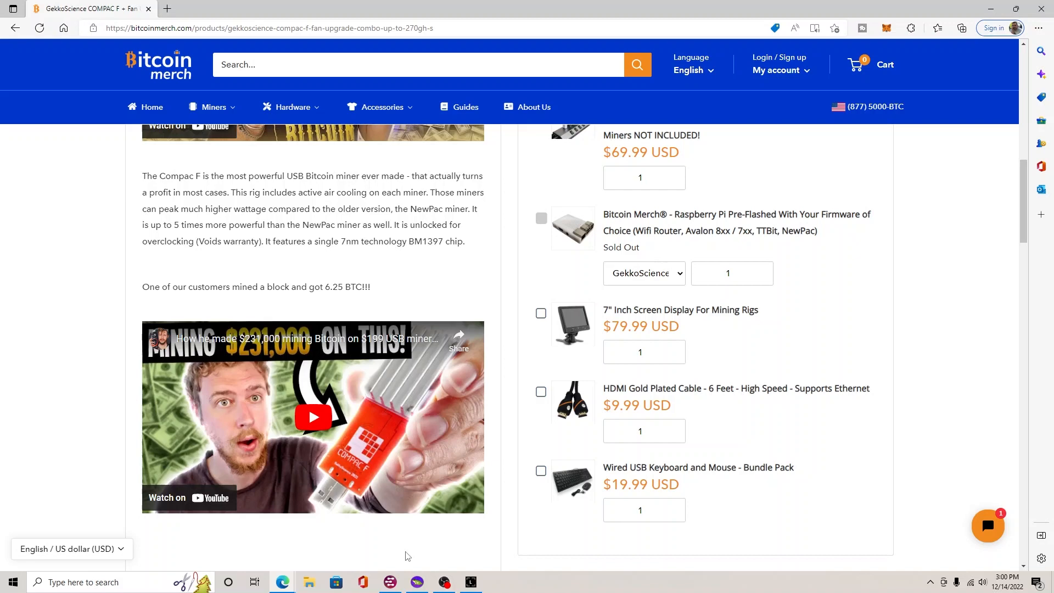
scroll(down, 3)
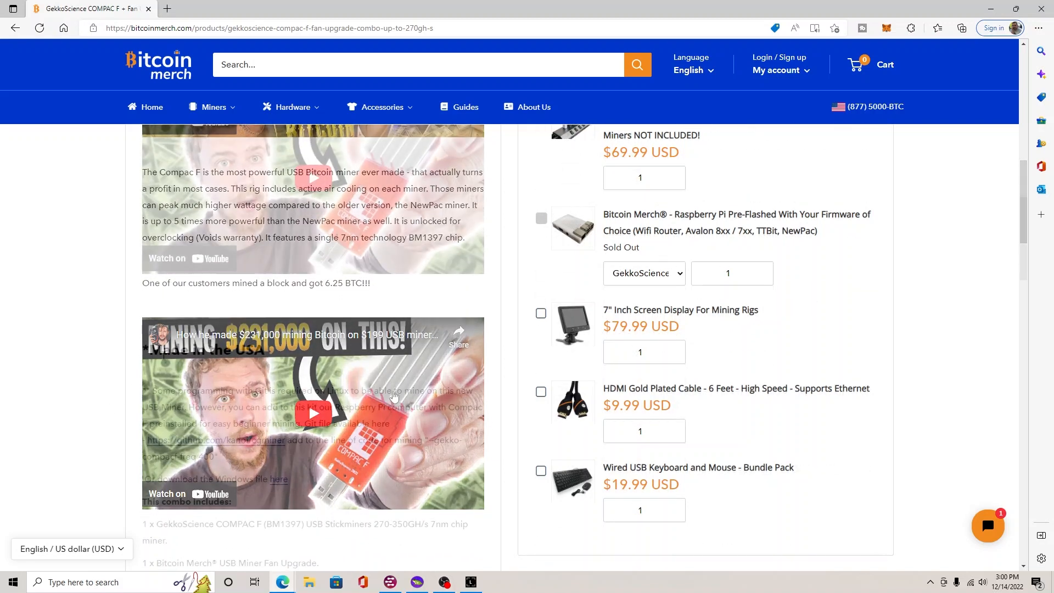
scroll(down, 3)
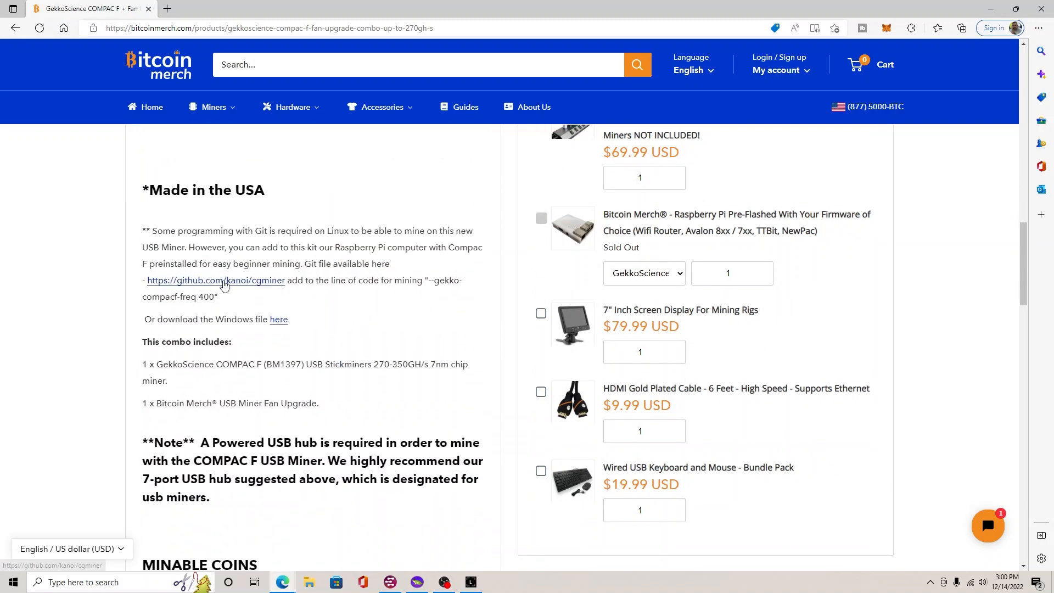
mouse_move(214, 323)
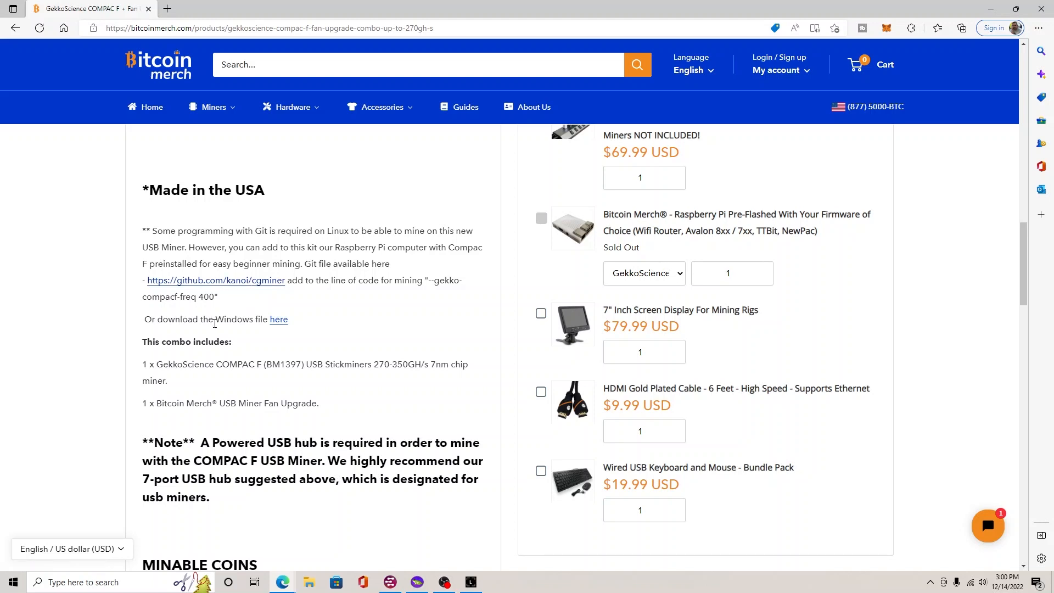
mouse_move(278, 320)
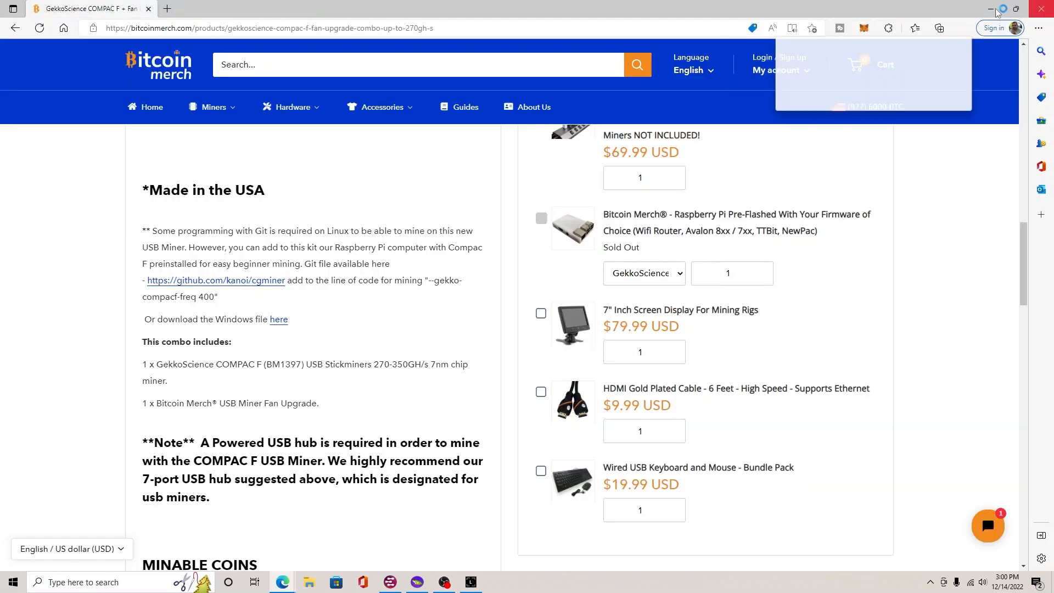
Check the recent downloads for Gekkoscience_F7_Cgminer.zip, then minimize Edge to show the desktop
click(961, 27)
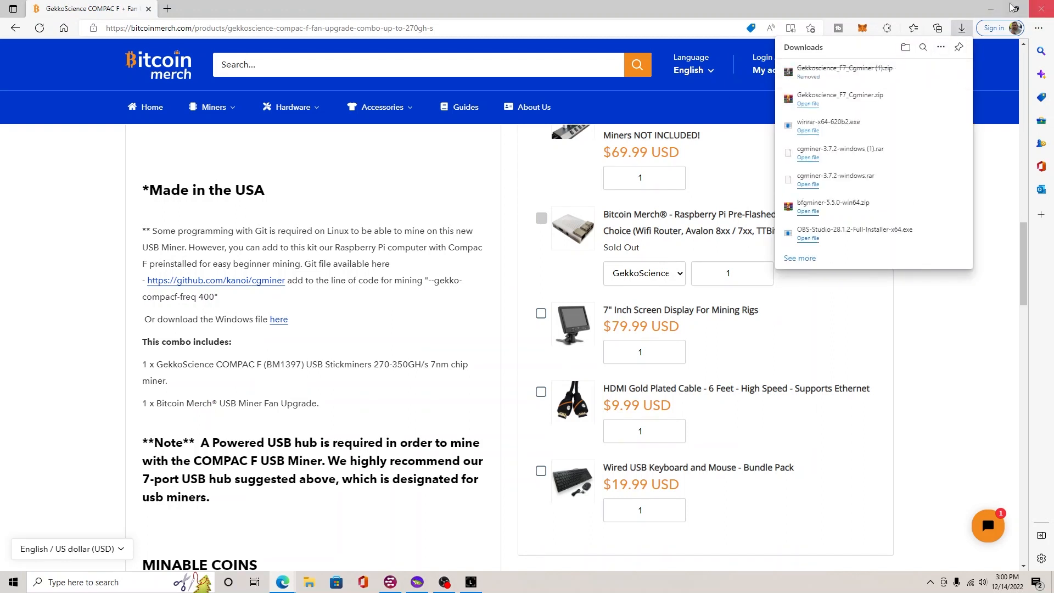
click(991, 8)
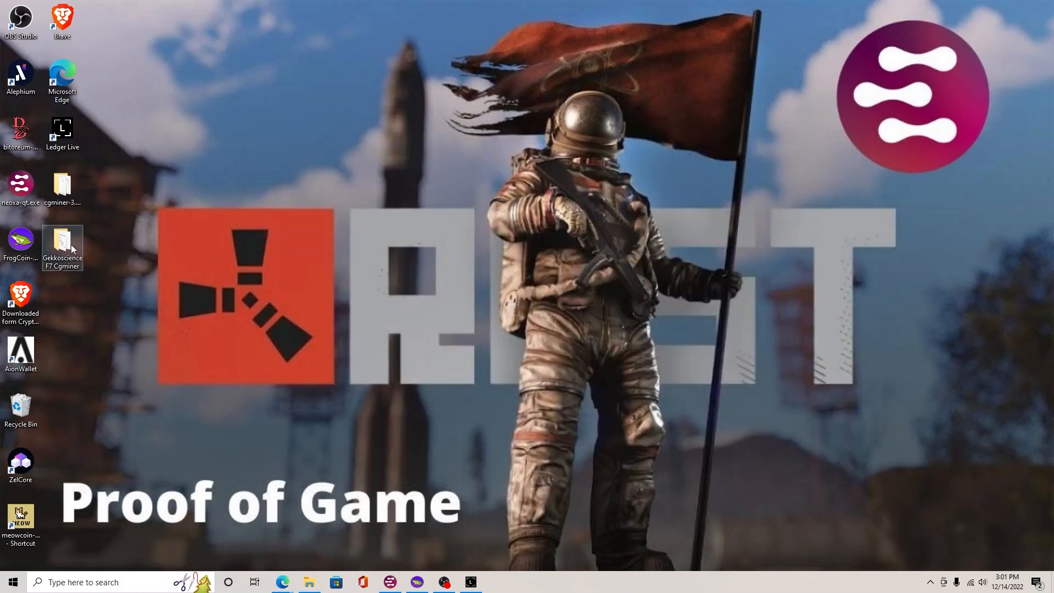
Open the Gekkoscience F7 Cgminer desktop folder listing cgminer.exe, the guide PDF, start-cgminer.bat and zadig-2.7.exe
double_click(62, 244)
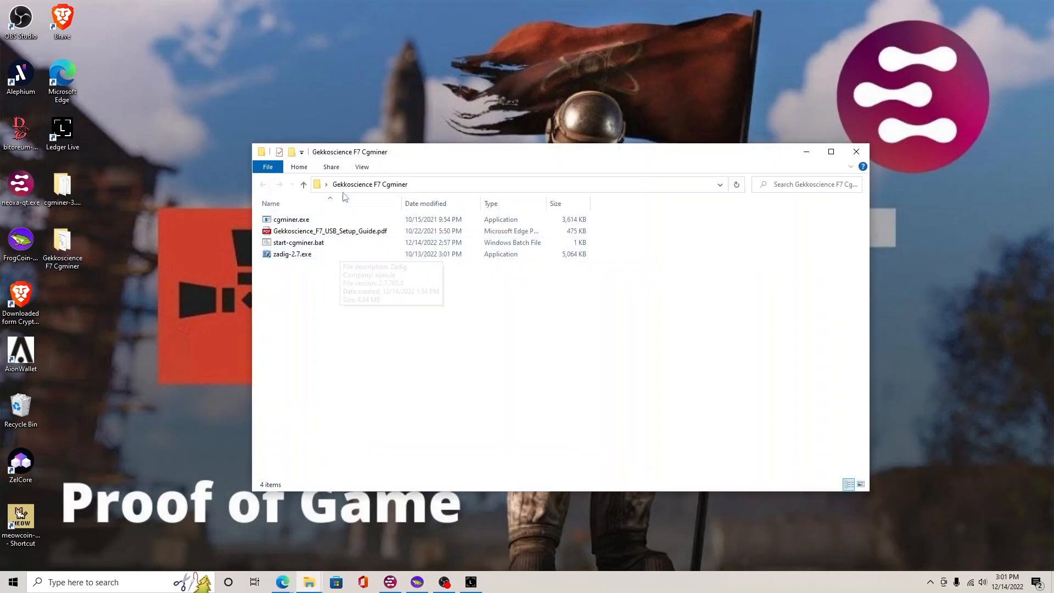
mouse_move(329, 231)
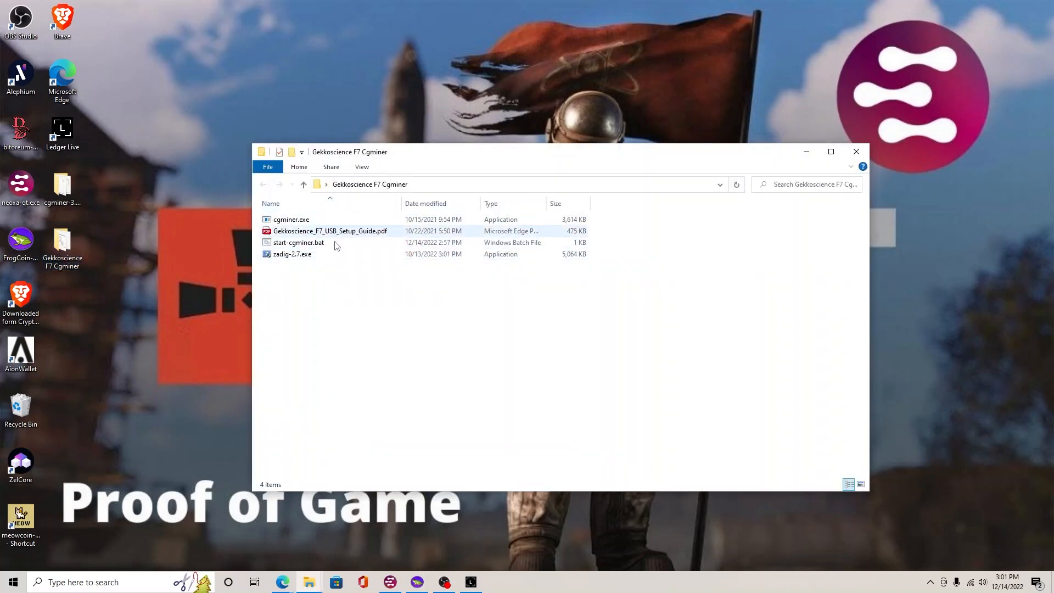
mouse_move(330, 230)
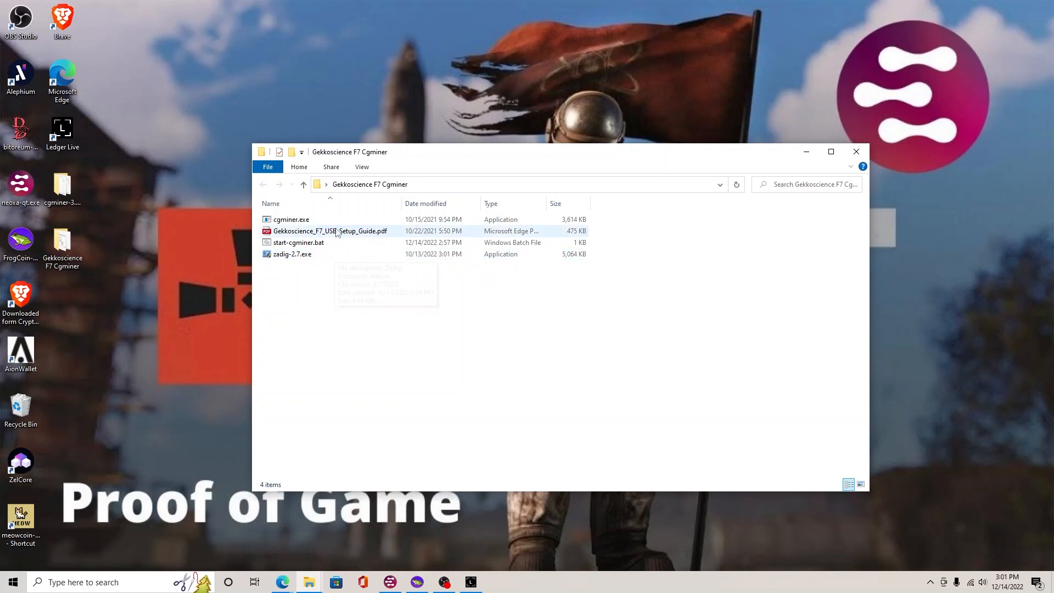
mouse_move(330, 231)
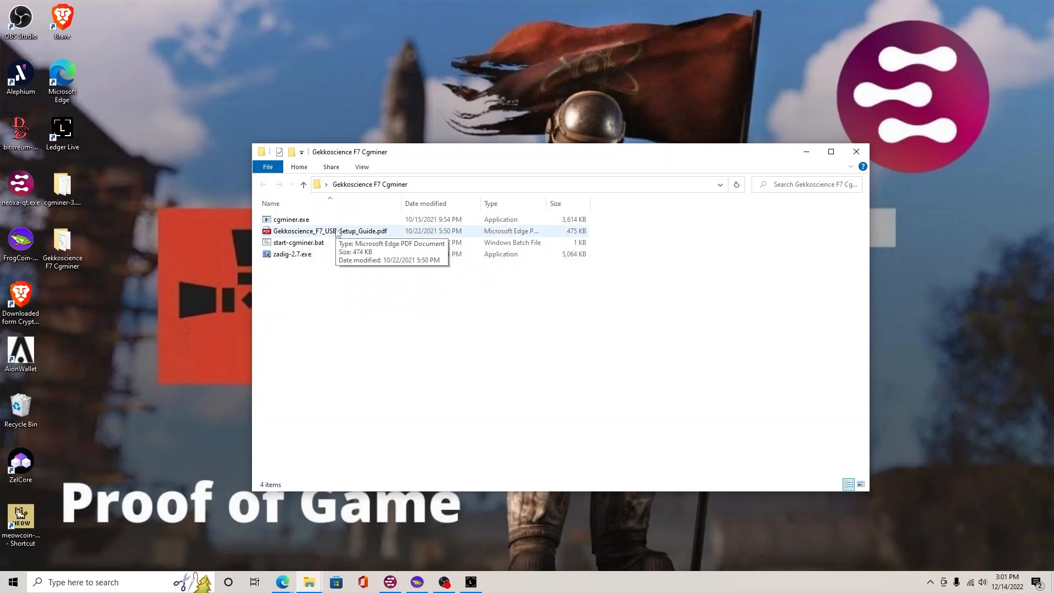
View the Gekkoscience_F7_USB_Setup_Guide.pdf at page 5, section 3 Setup (Windows) with the cgminer and Zadig links
double_click(346, 231)
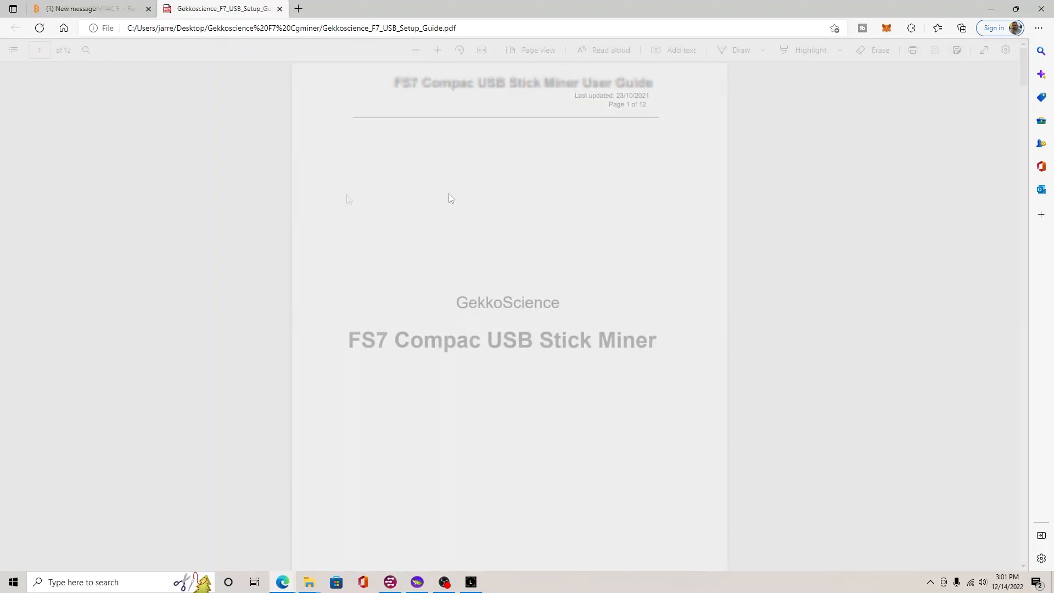
scroll(down, 3)
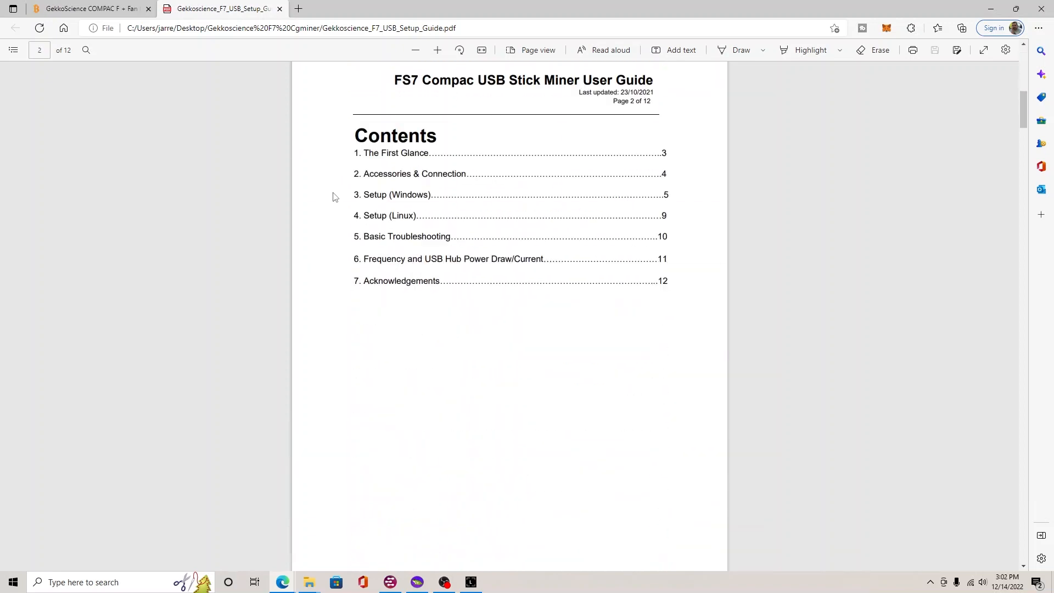
scroll(down, 3)
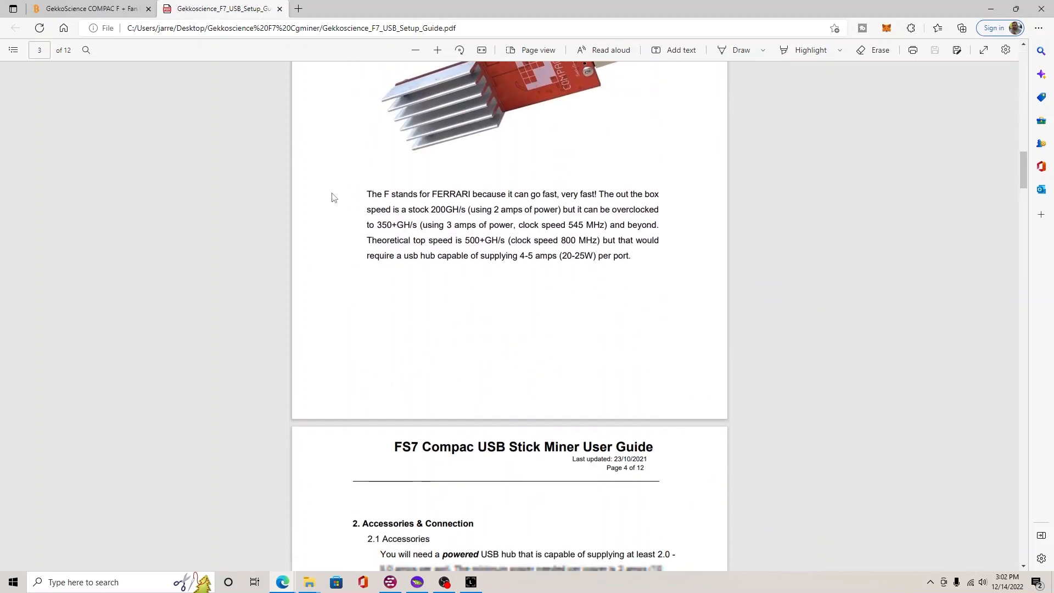
scroll(down, 3)
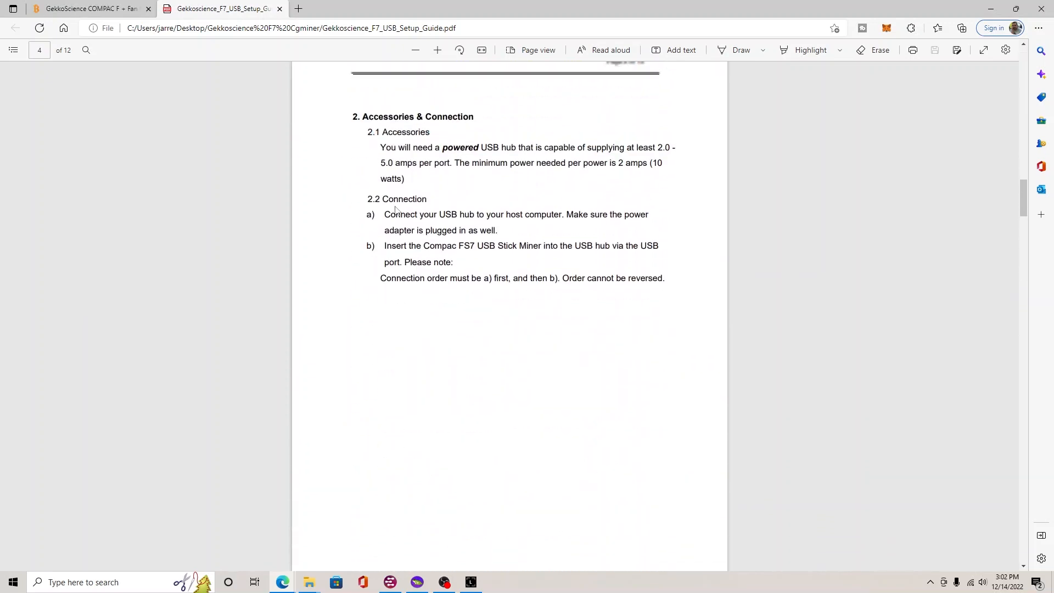
scroll(down, 3)
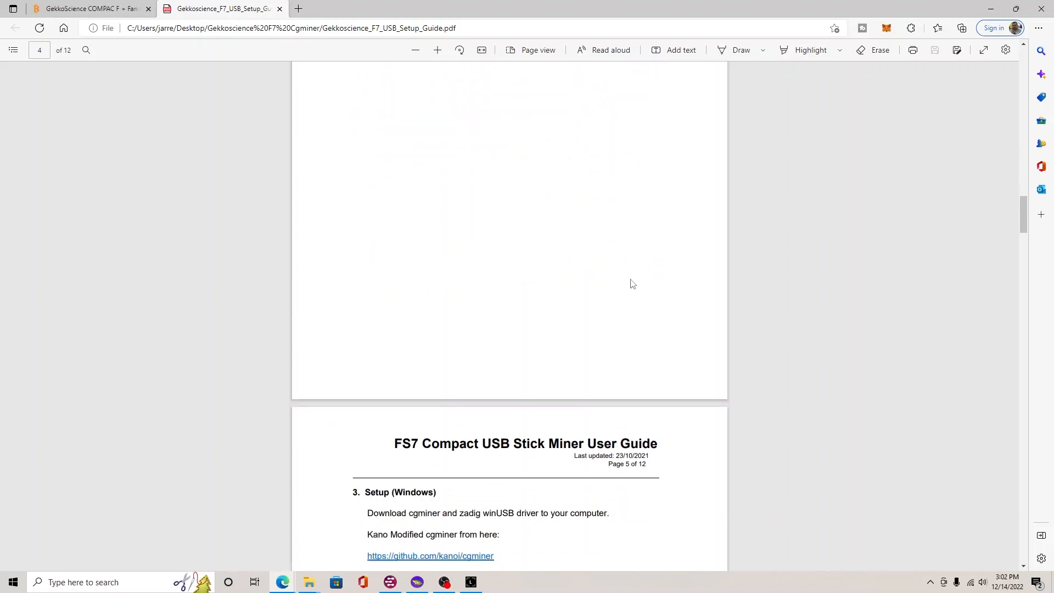
scroll(down, 3)
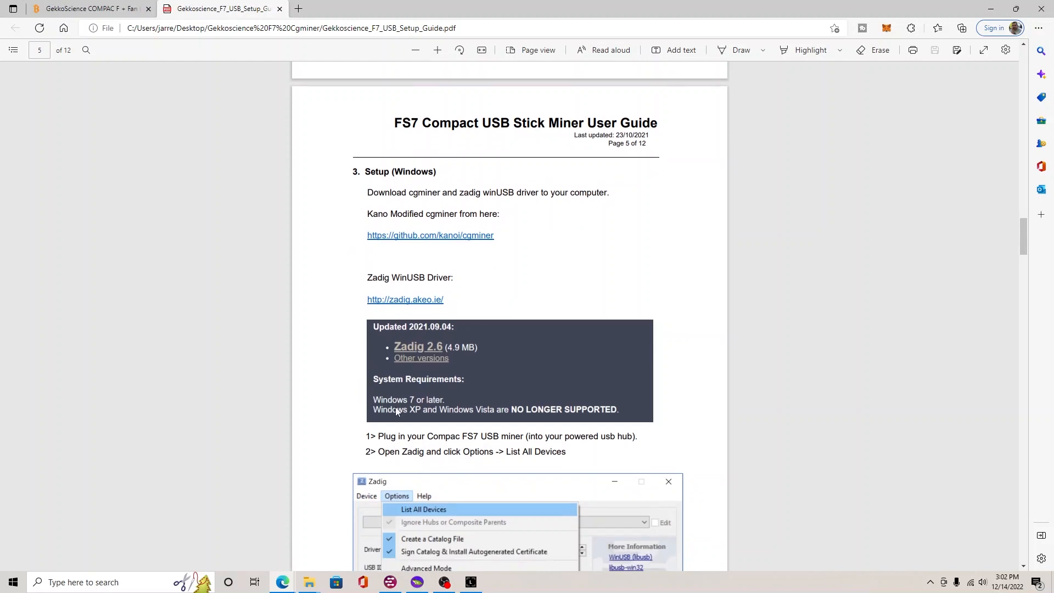
scroll(down, 3)
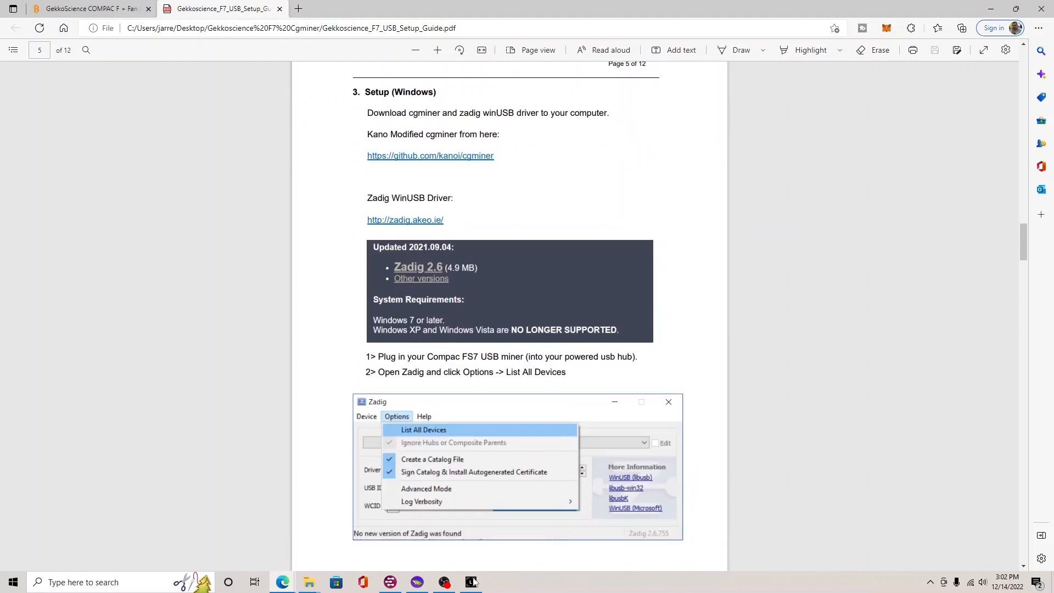
mouse_move(309, 583)
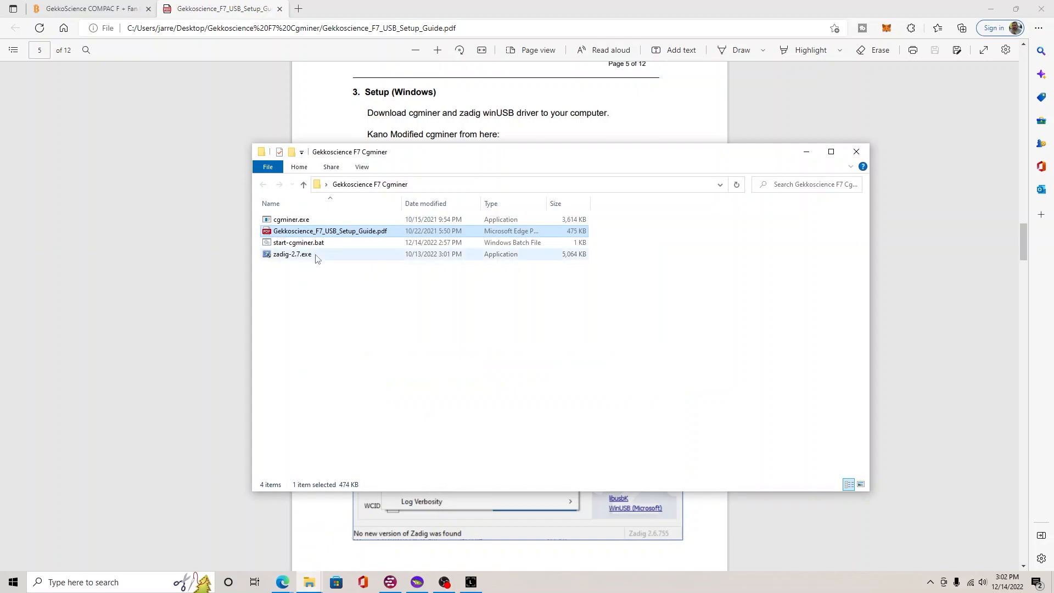
Run zadig-2.7.exe, list all devices, confirm CompacF Bitcoin Miner uses WinUSB, and close Zadig
double_click(292, 254)
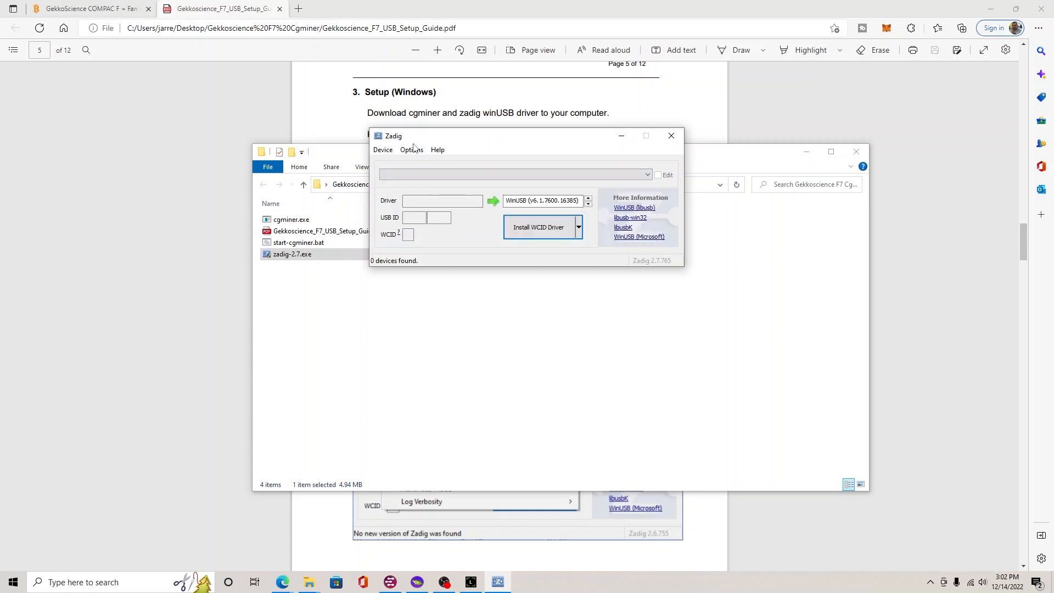
click(645, 175)
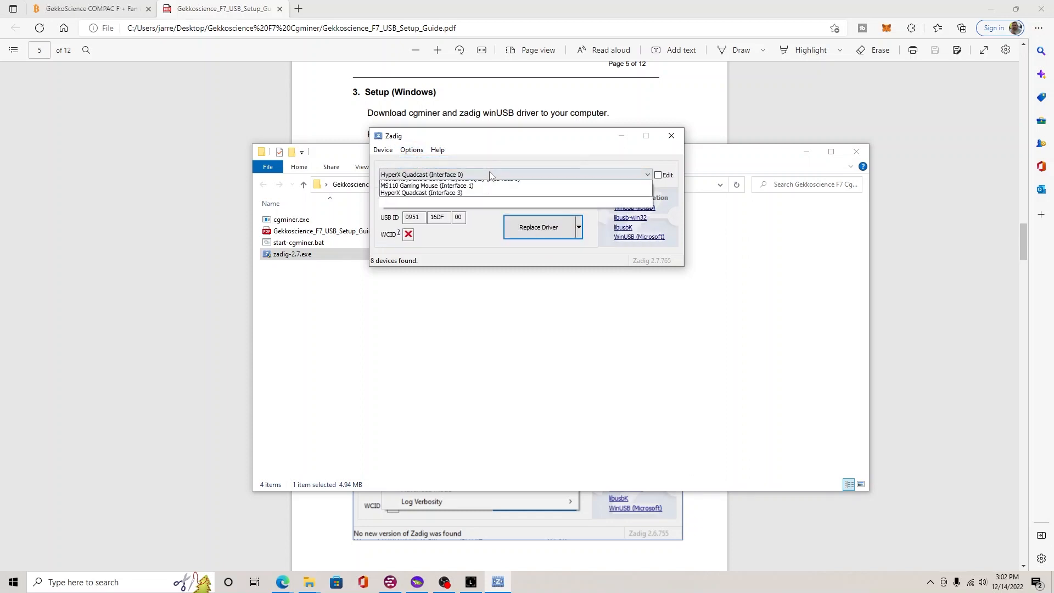
click(646, 175)
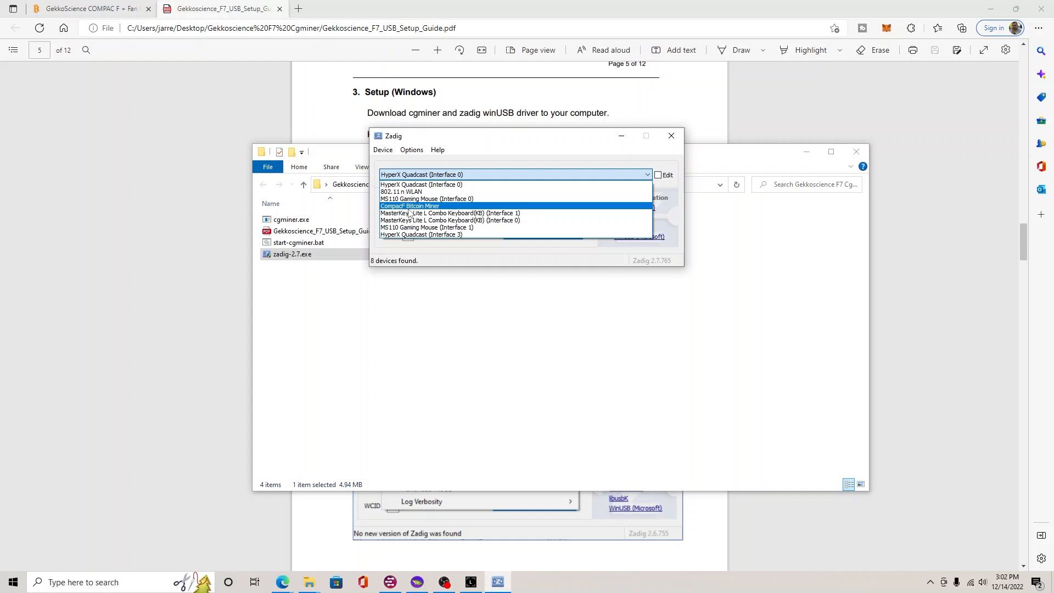
click(409, 206)
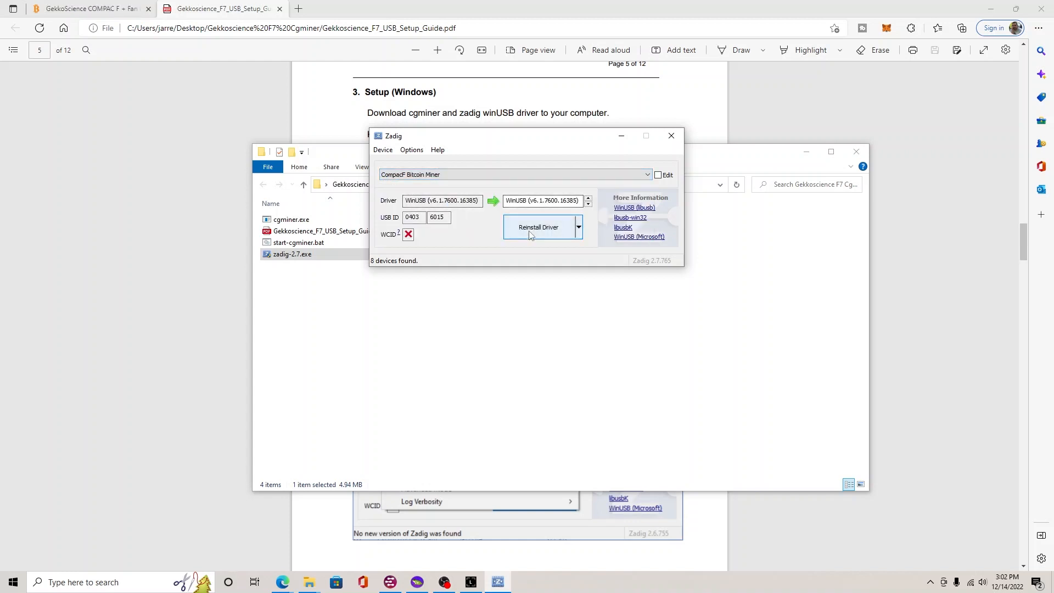
mouse_move(625, 172)
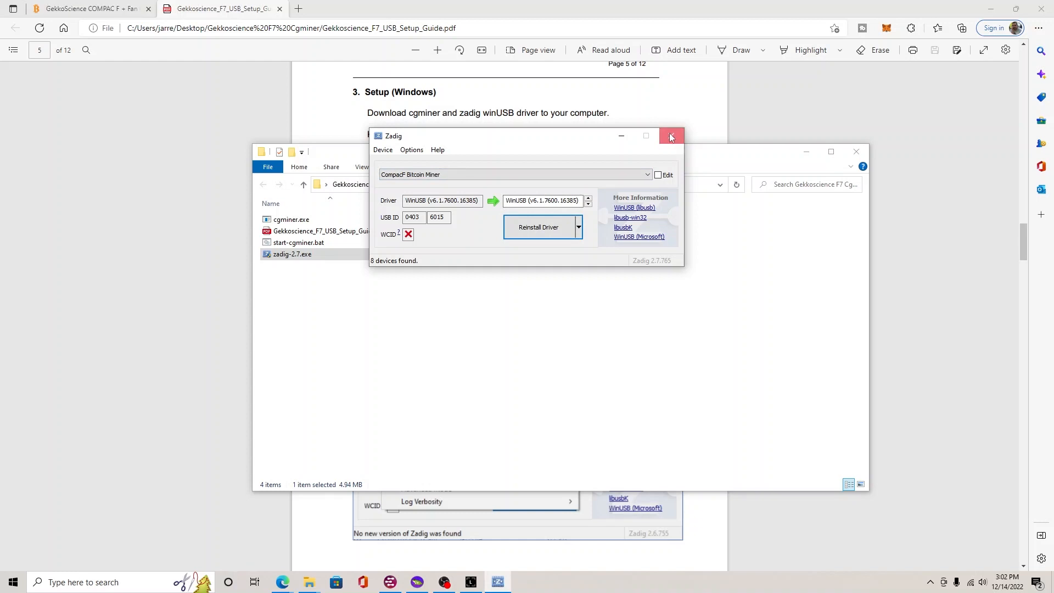
click(670, 136)
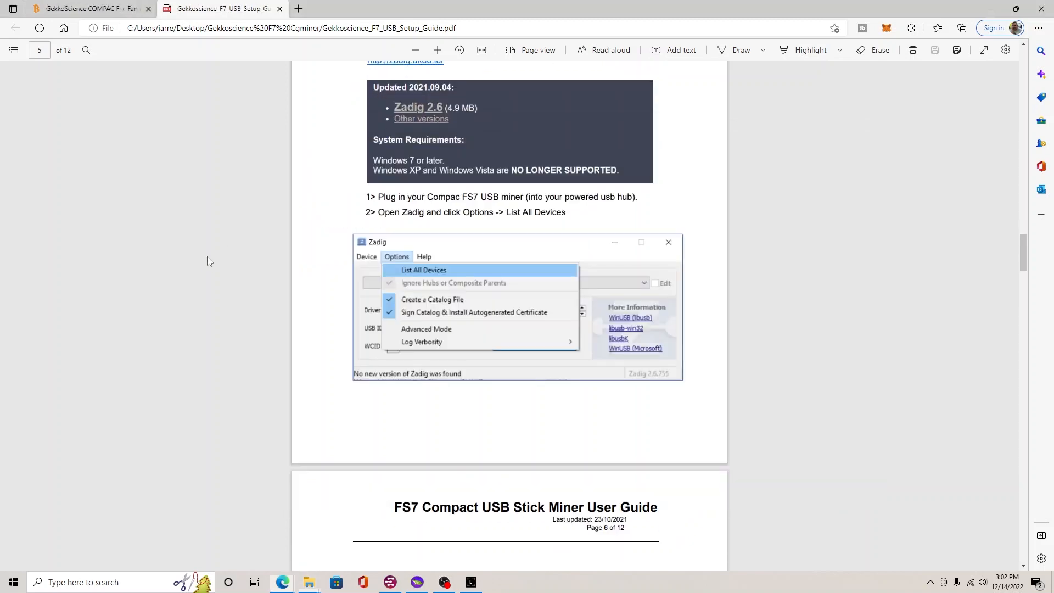
Bring page 7 of the guide into view, steps 6 and 7 on editing the .bat file
scroll(down, 3)
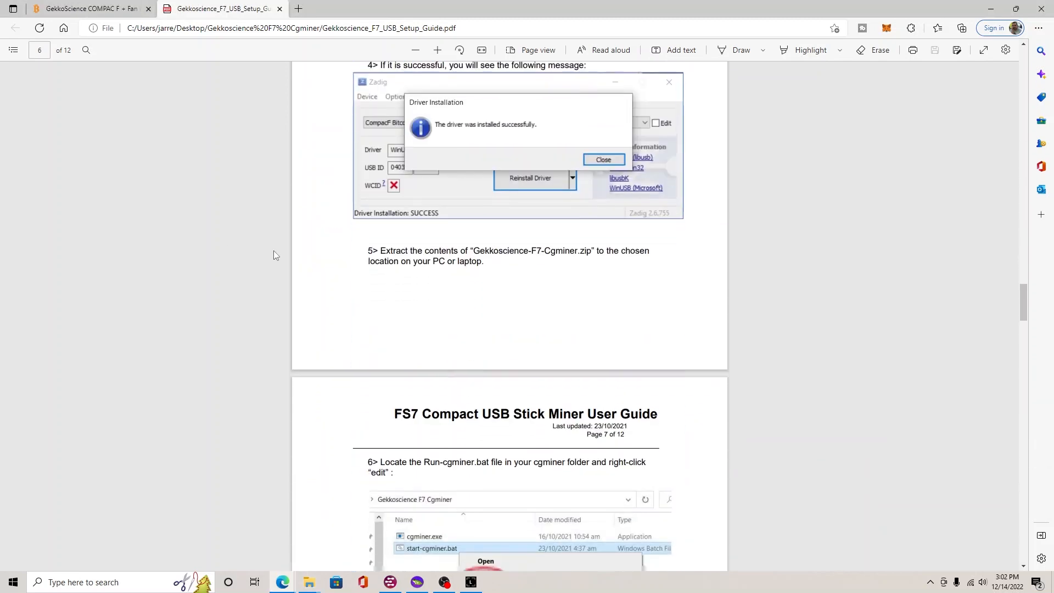
scroll(down, 3)
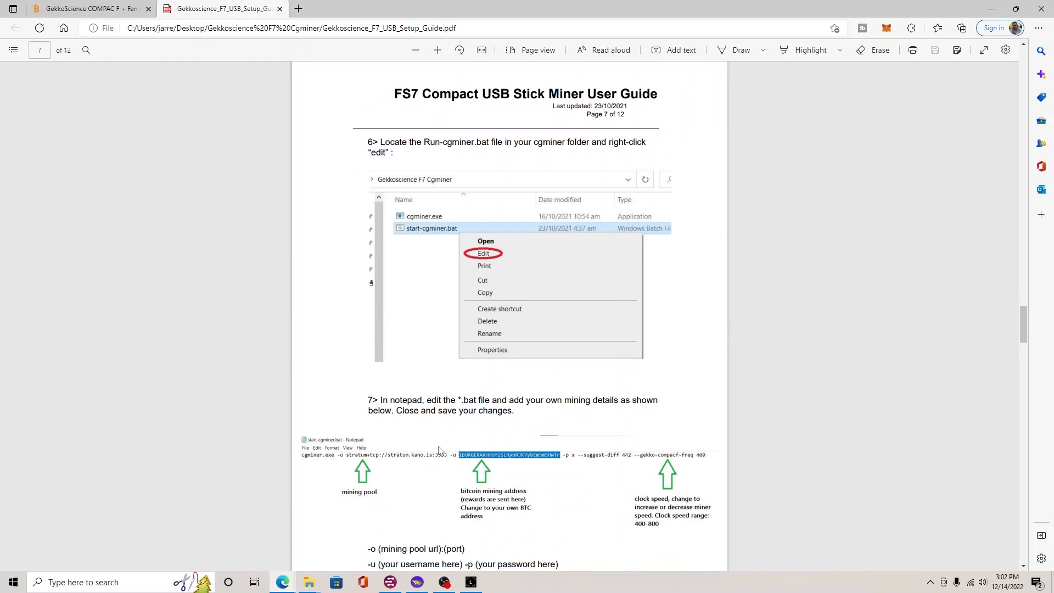
mouse_move(309, 582)
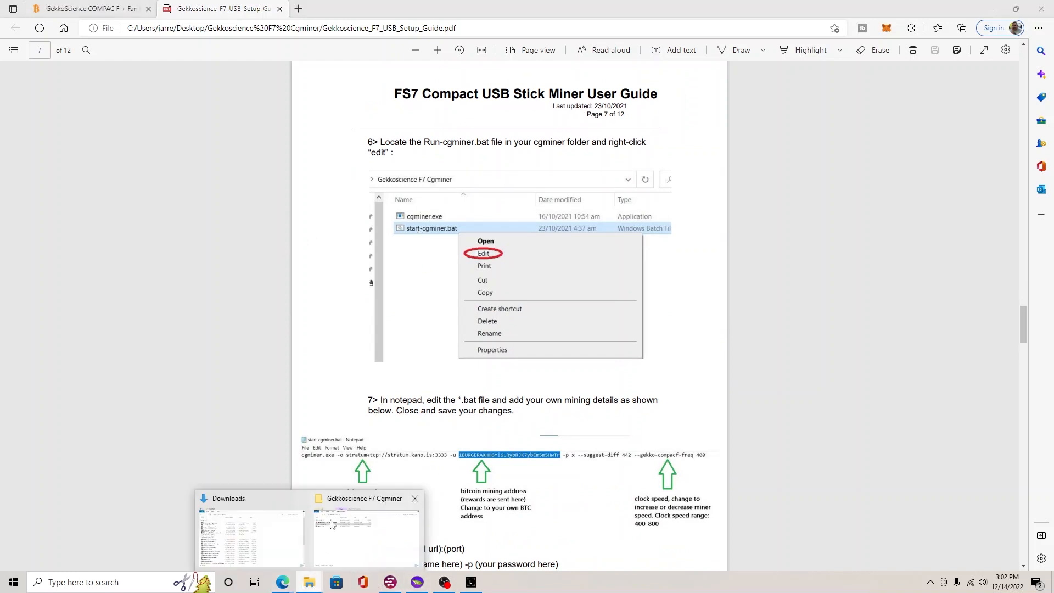
Edit start-cgminer.bat in Notepad to use solo.ckpool.org:3333 and --gekko-compacf-freq 435, then save it
click(364, 534)
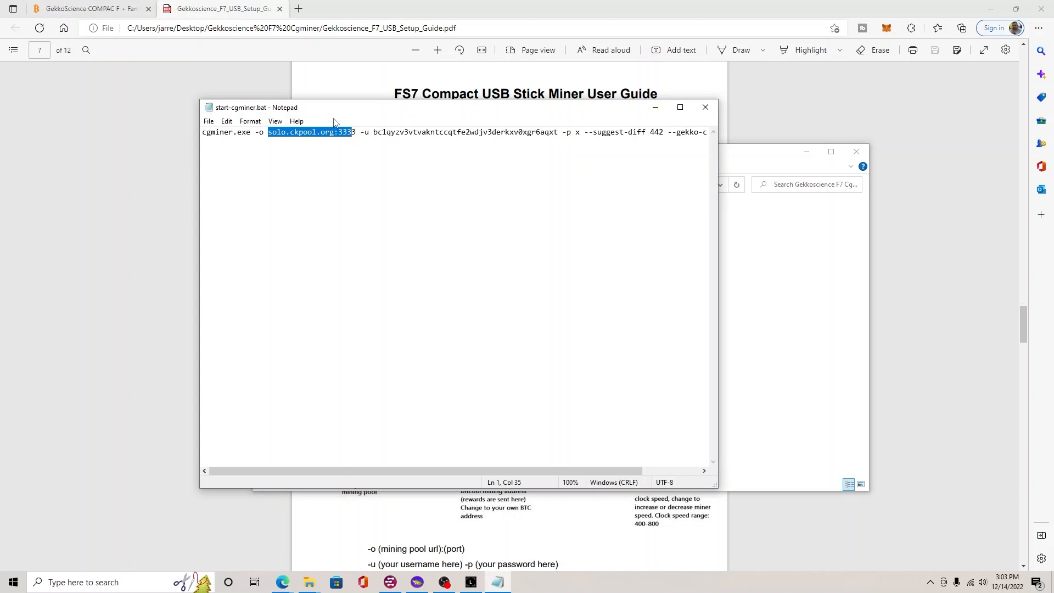
mouse_move(339, 114)
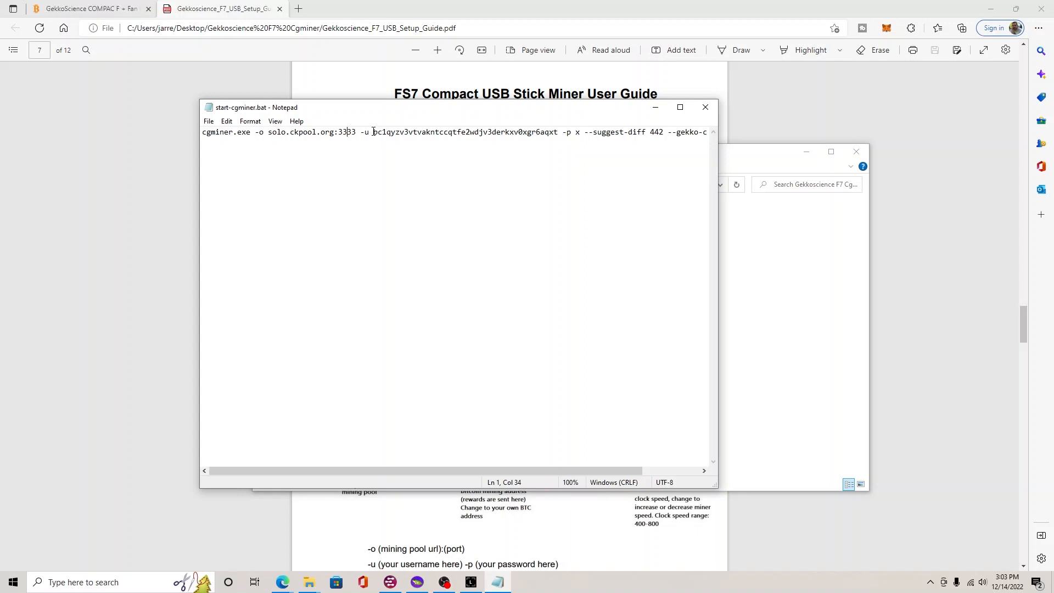
double_click(461, 132)
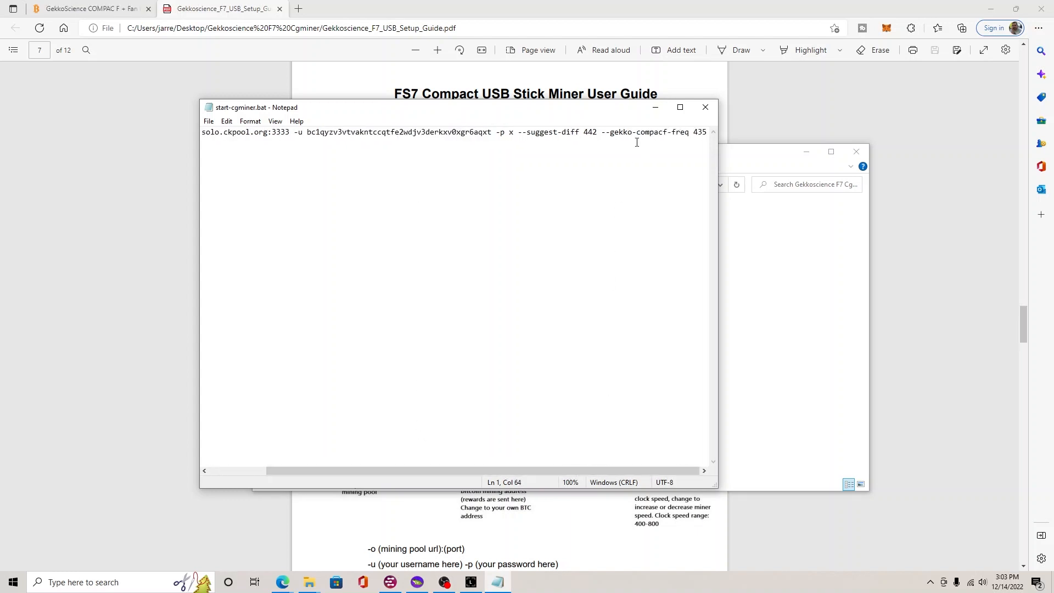
mouse_move(629, 137)
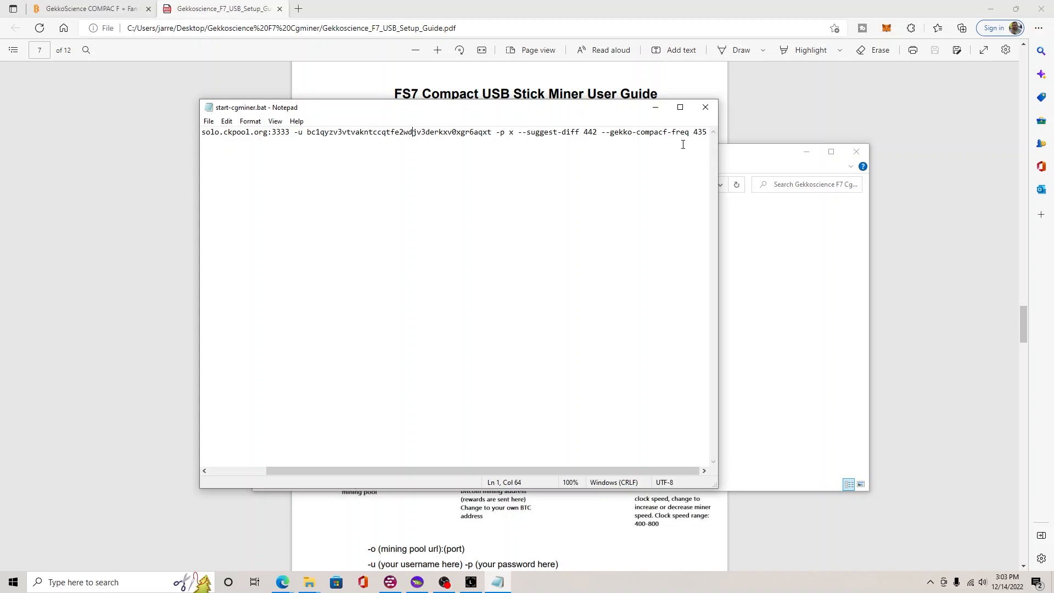
mouse_move(650, 247)
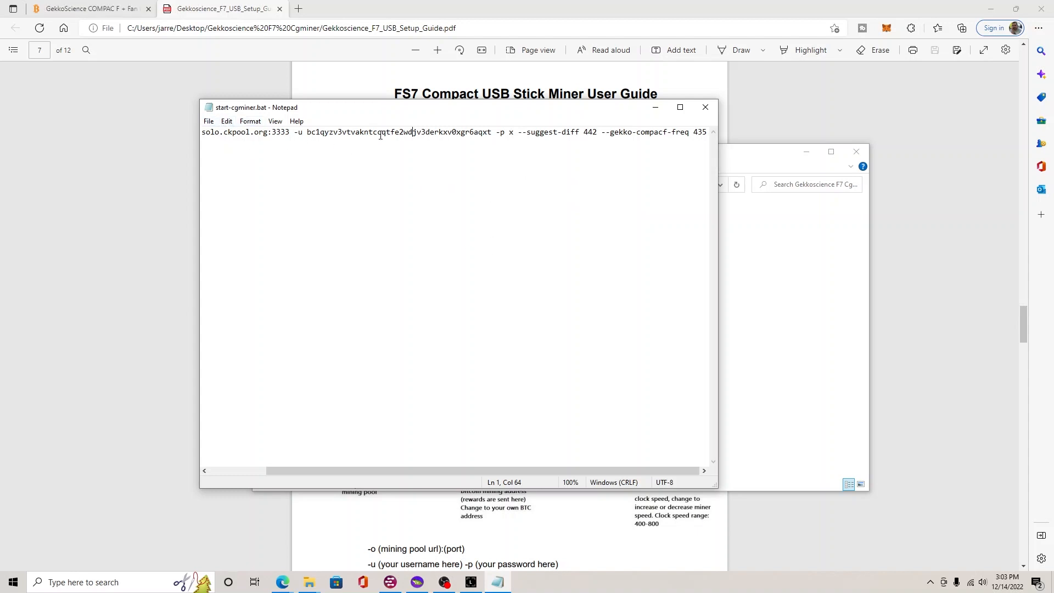
click(209, 122)
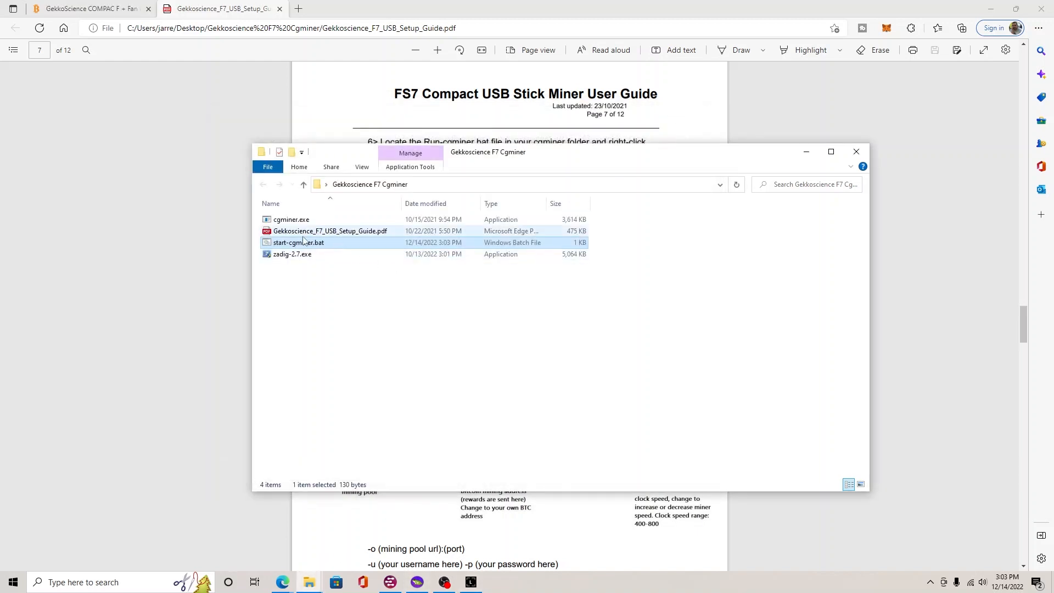
mouse_move(298, 241)
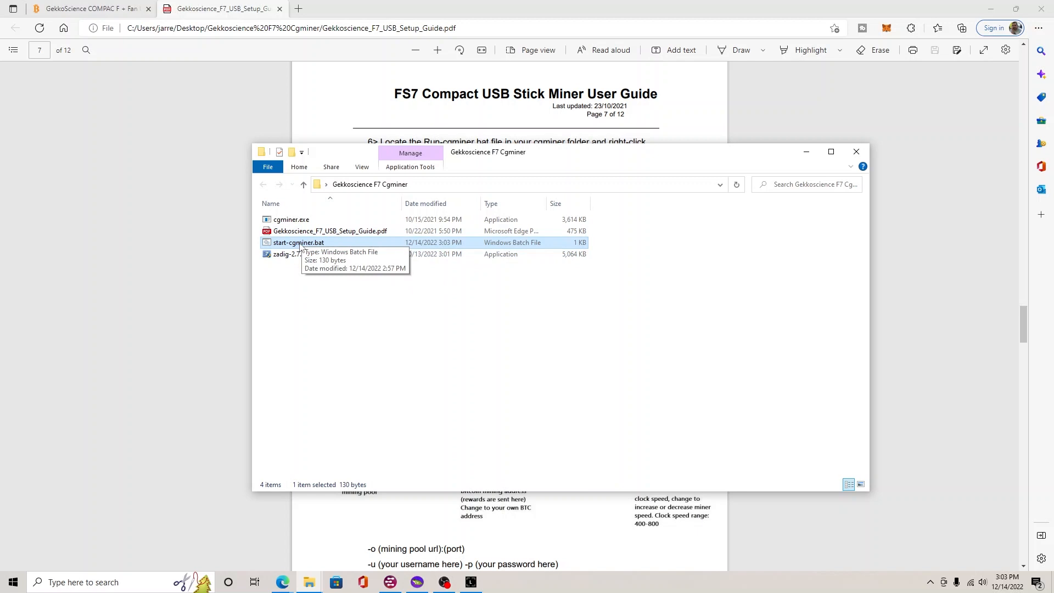
Run start-cgminer.bat to launch cgminer 4.12.0 against solo.ckpool.org
double_click(298, 243)
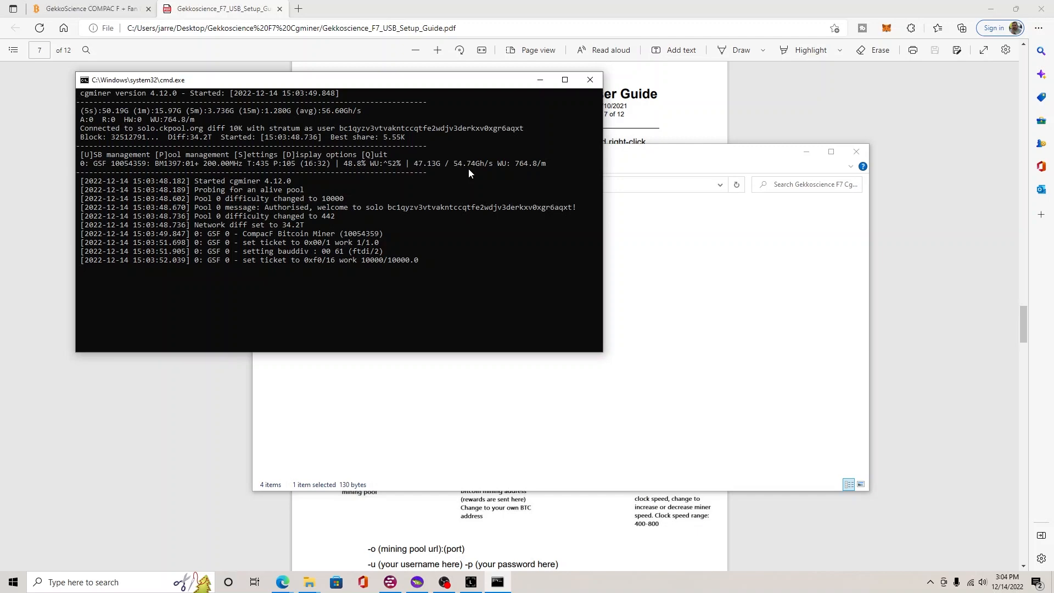
Let cgminer authorise on solo.ckpool.org with GSF 0 hashing, then return to the Bitcoin Merch product page
click(92, 8)
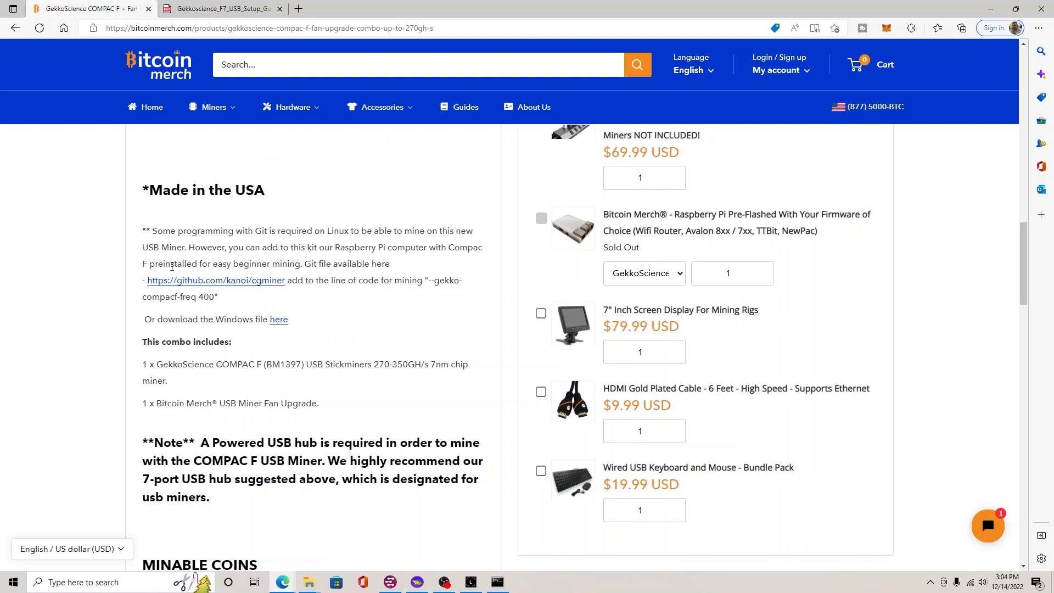
mouse_move(240, 340)
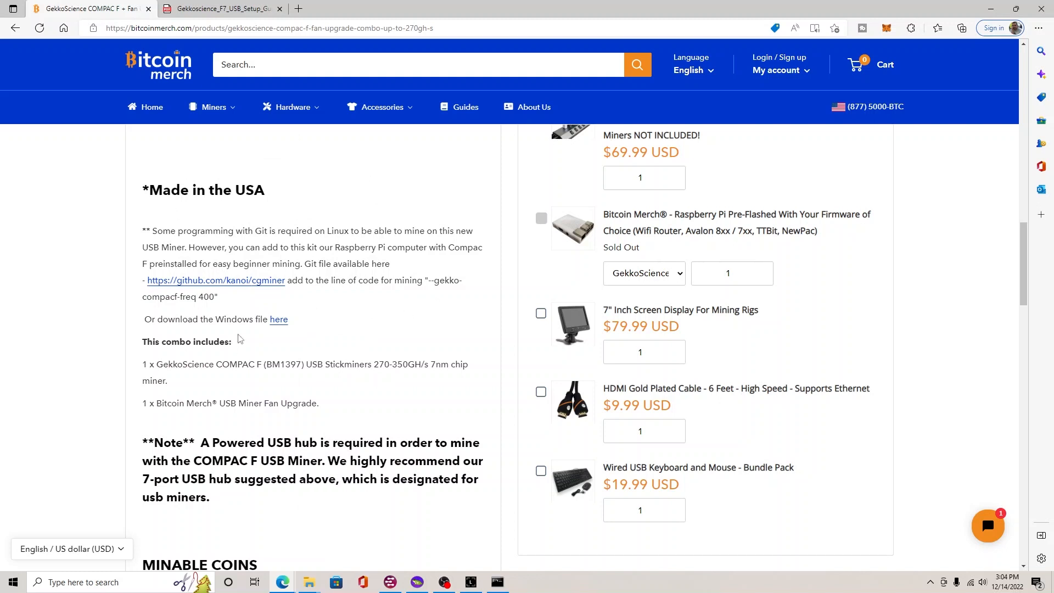
mouse_move(257, 317)
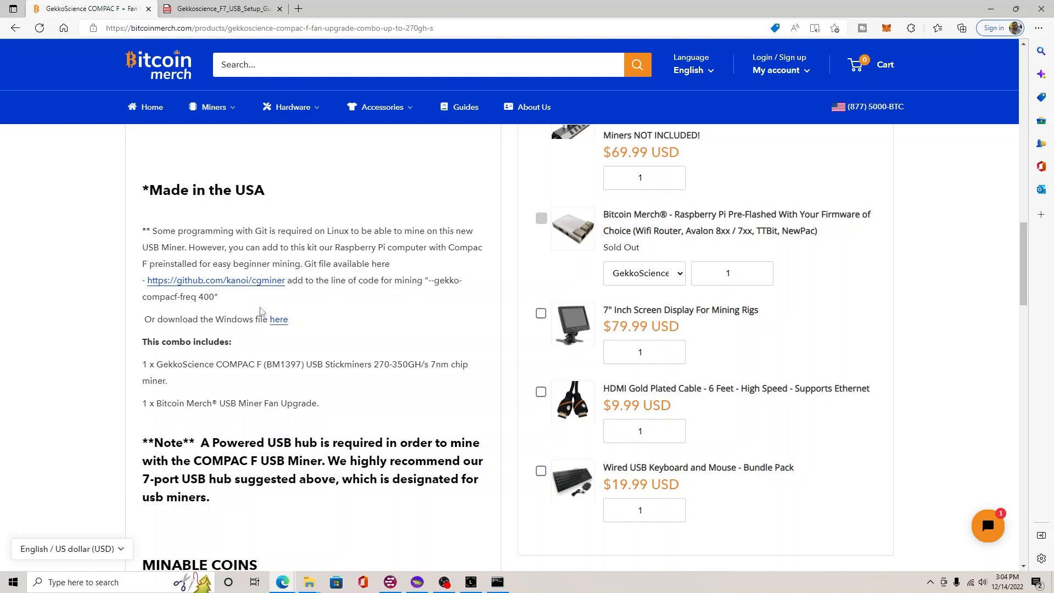
mouse_move(275, 323)
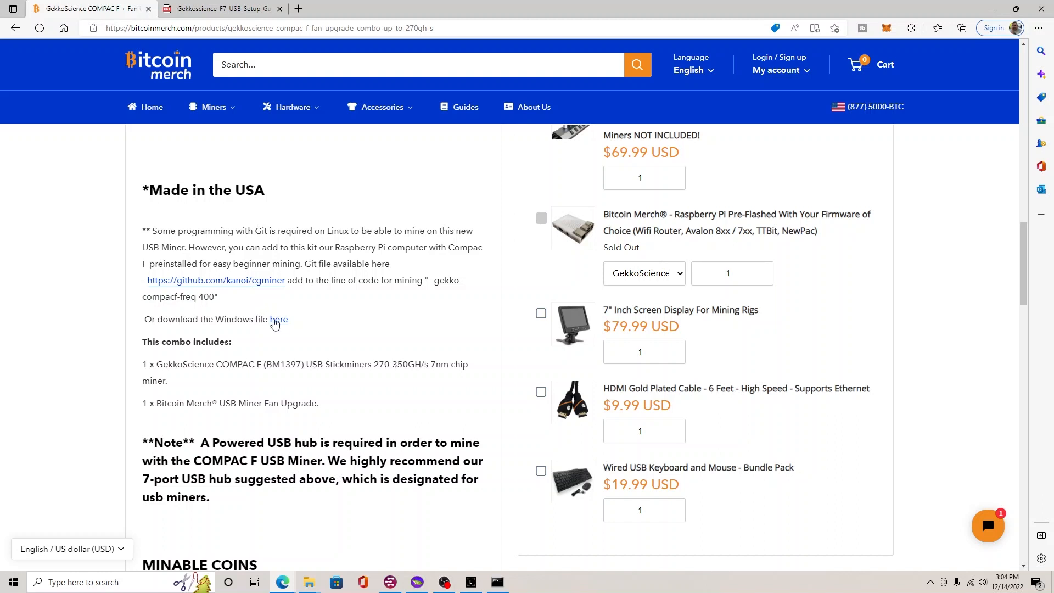
mouse_move(293, 312)
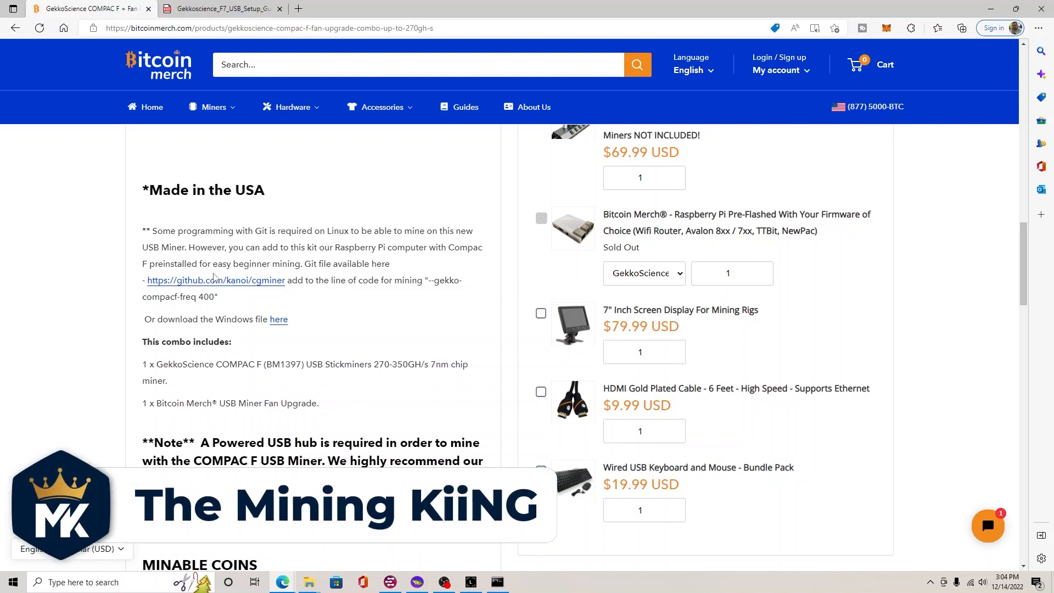
mouse_move(185, 331)
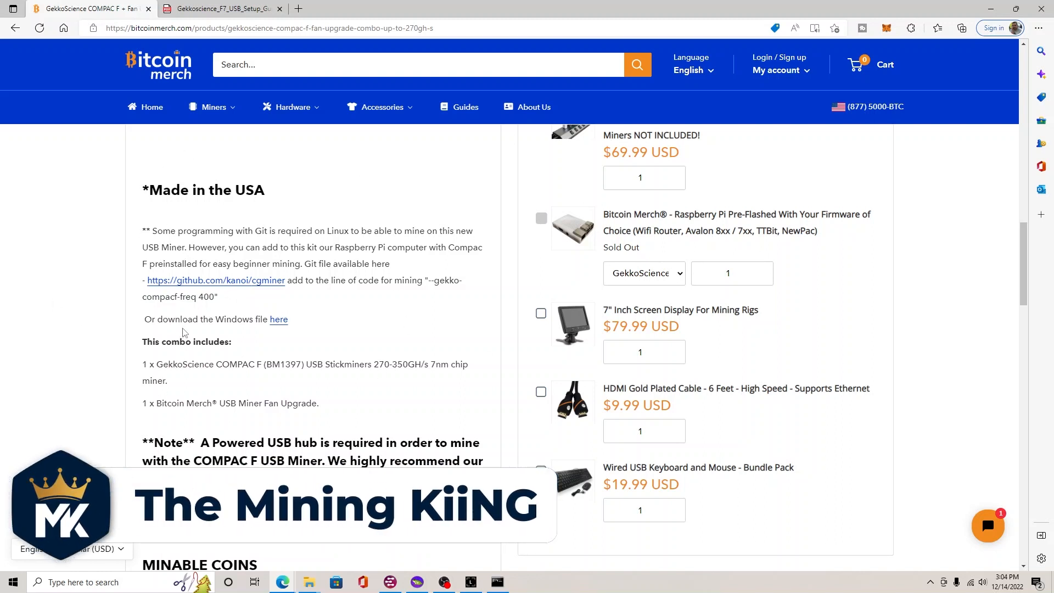
mouse_move(329, 328)
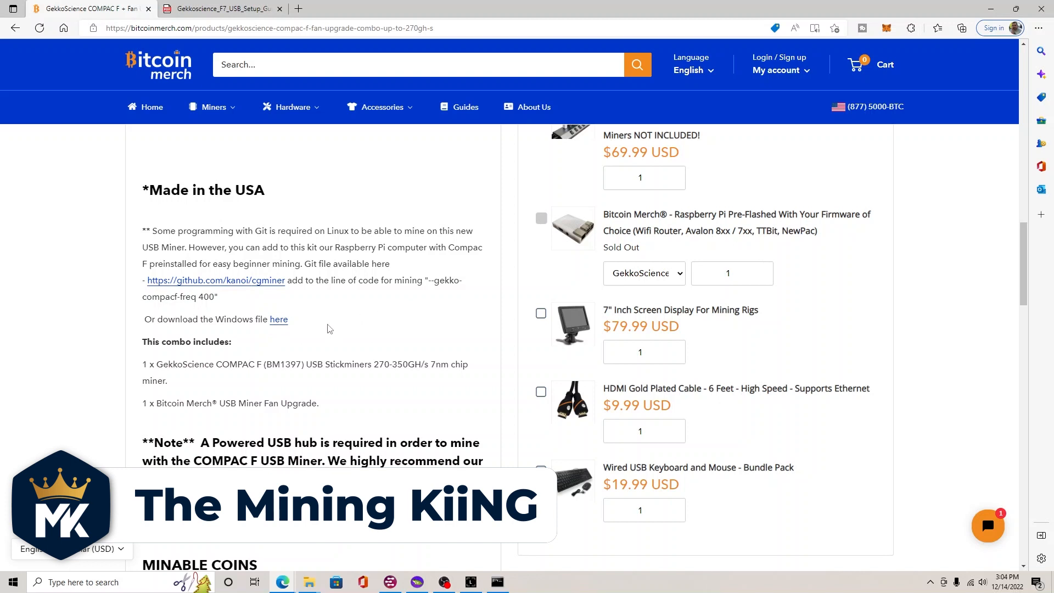